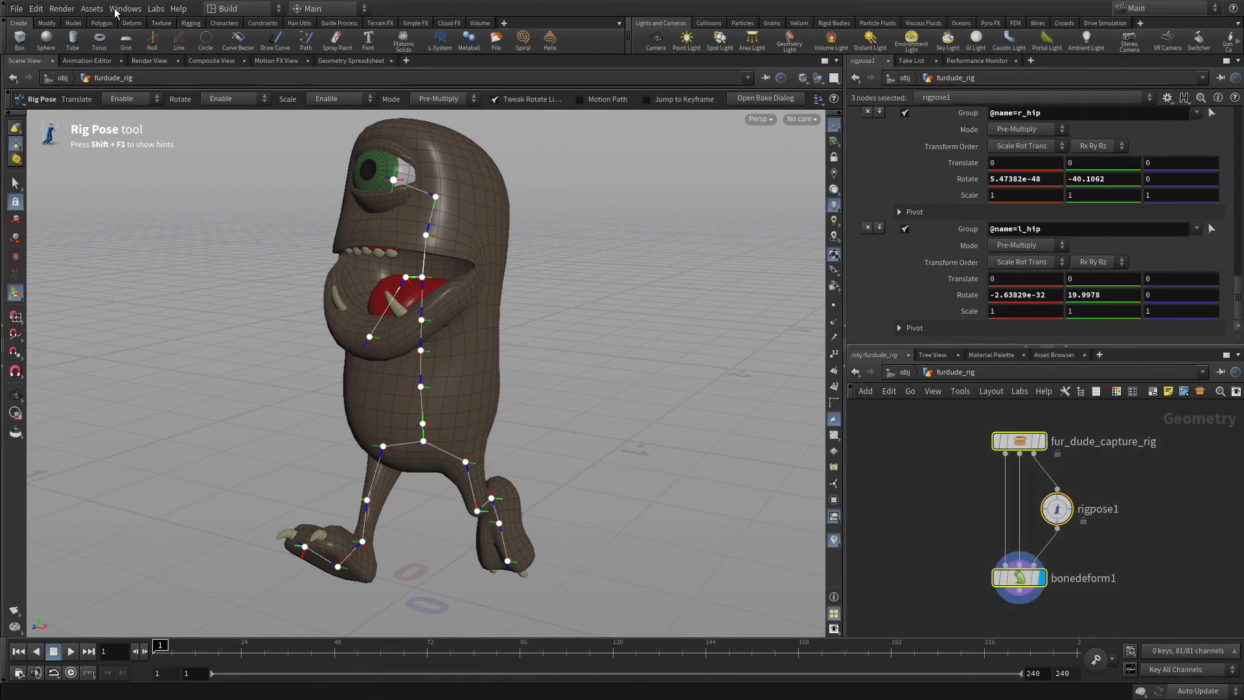
- Create a digital asset from the selected rig nodes, named fur_dude_anim_rig and labelled Fur Dude Anim Rig
left_click(91, 8)
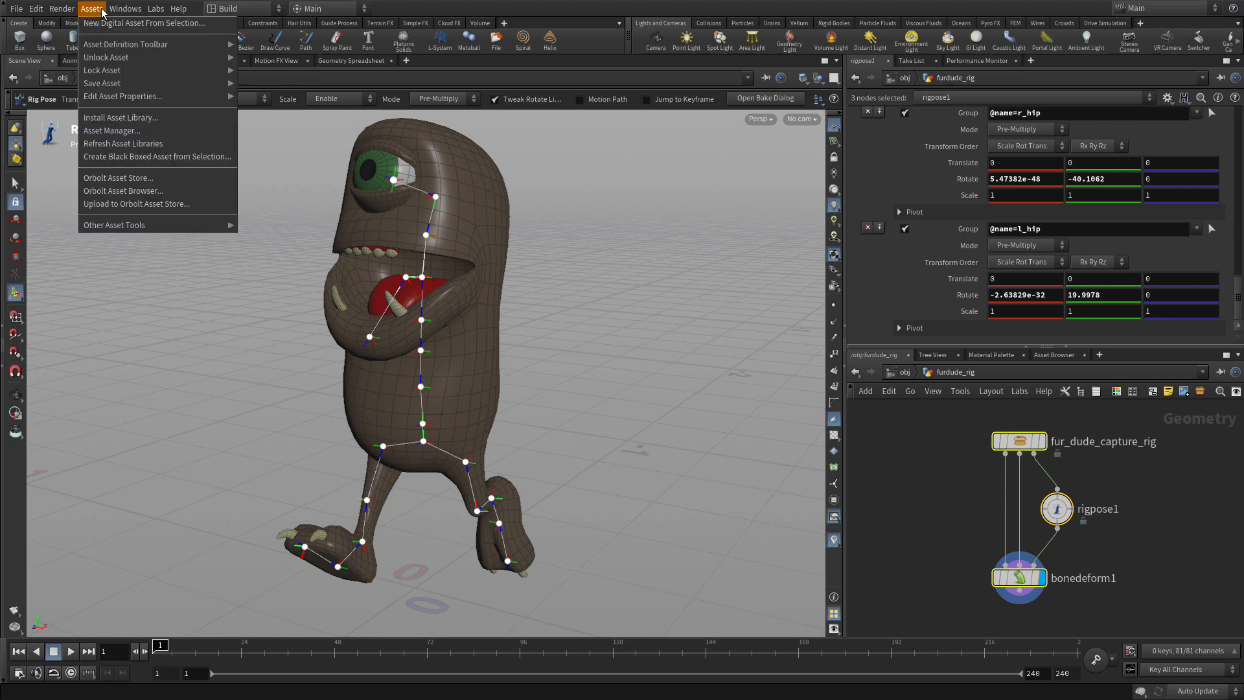
left_click(141, 22)
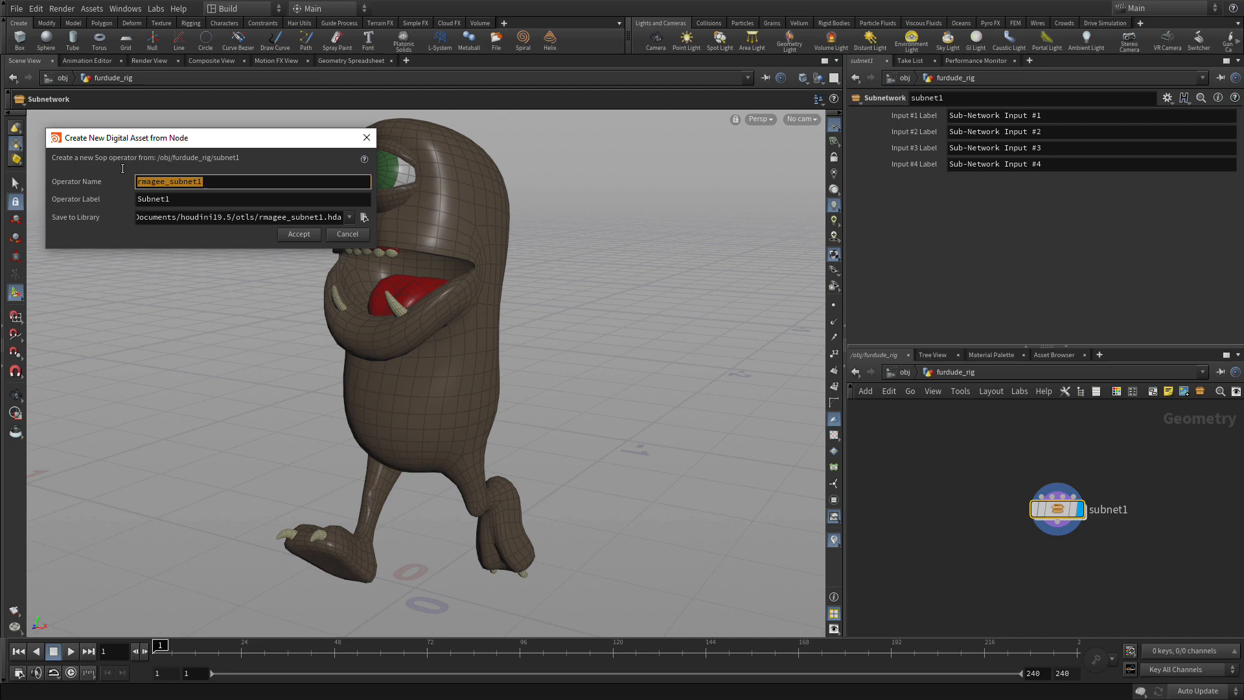
type("fur")
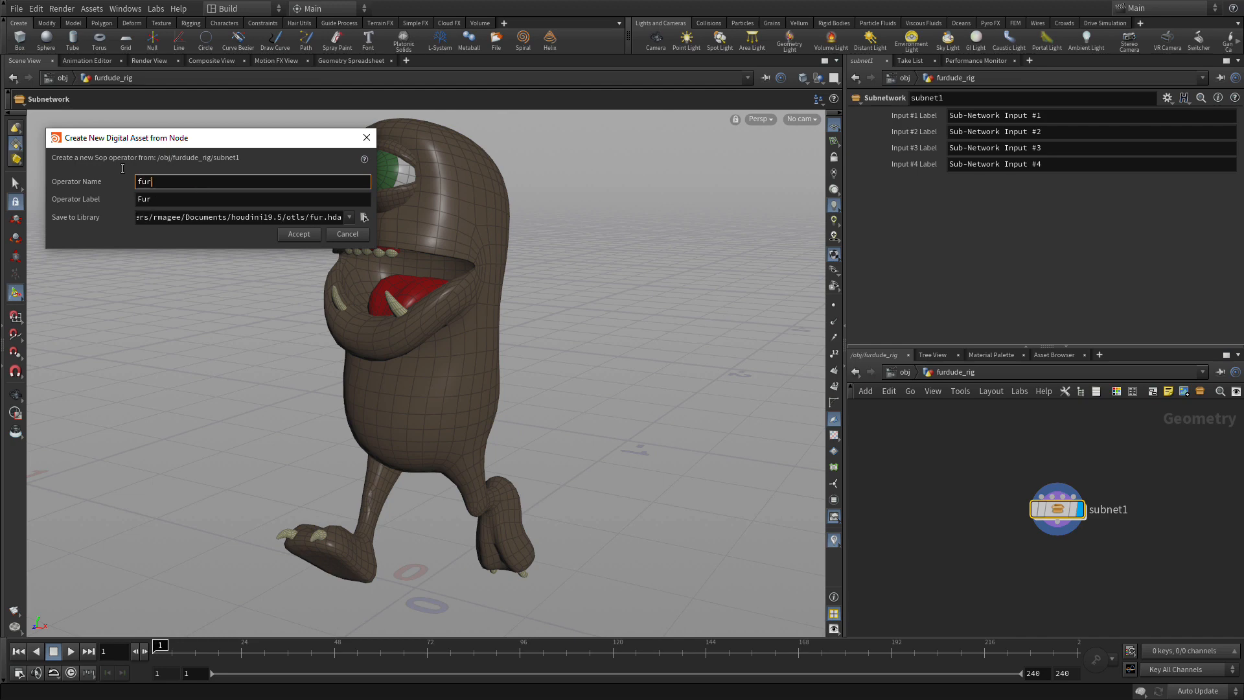
type("_dud")
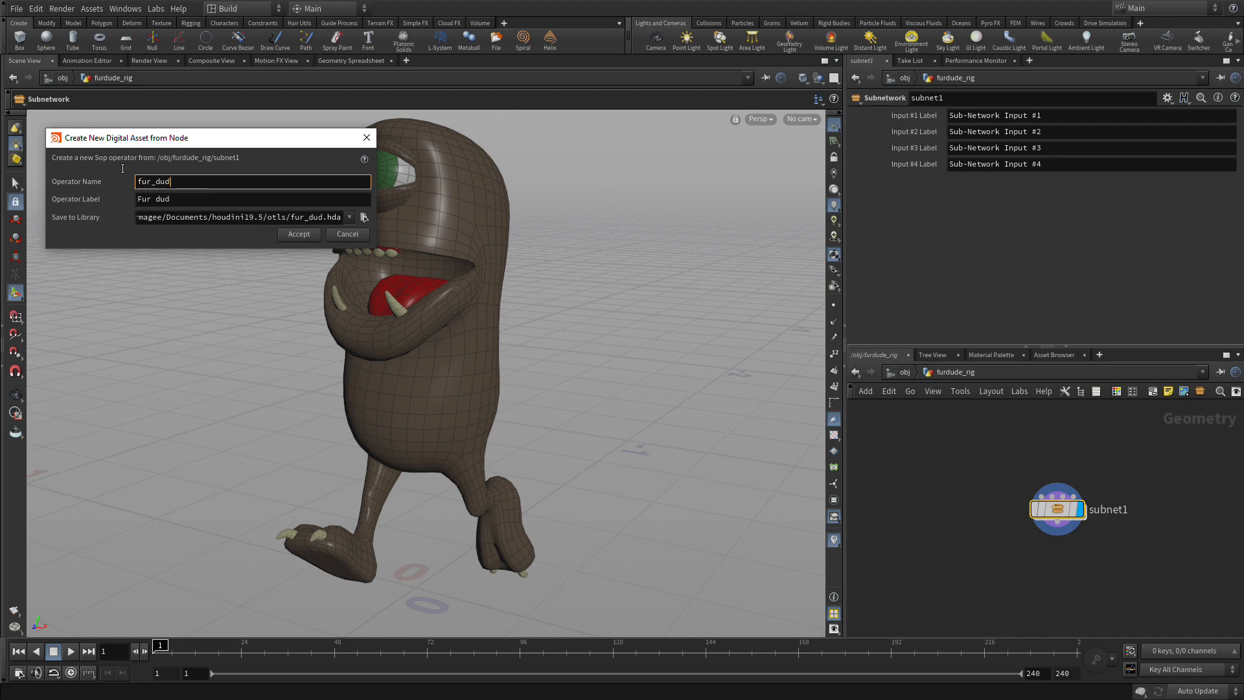
type("e_anim_rig")
left_click(253, 199)
type("Dude Anim Rig")
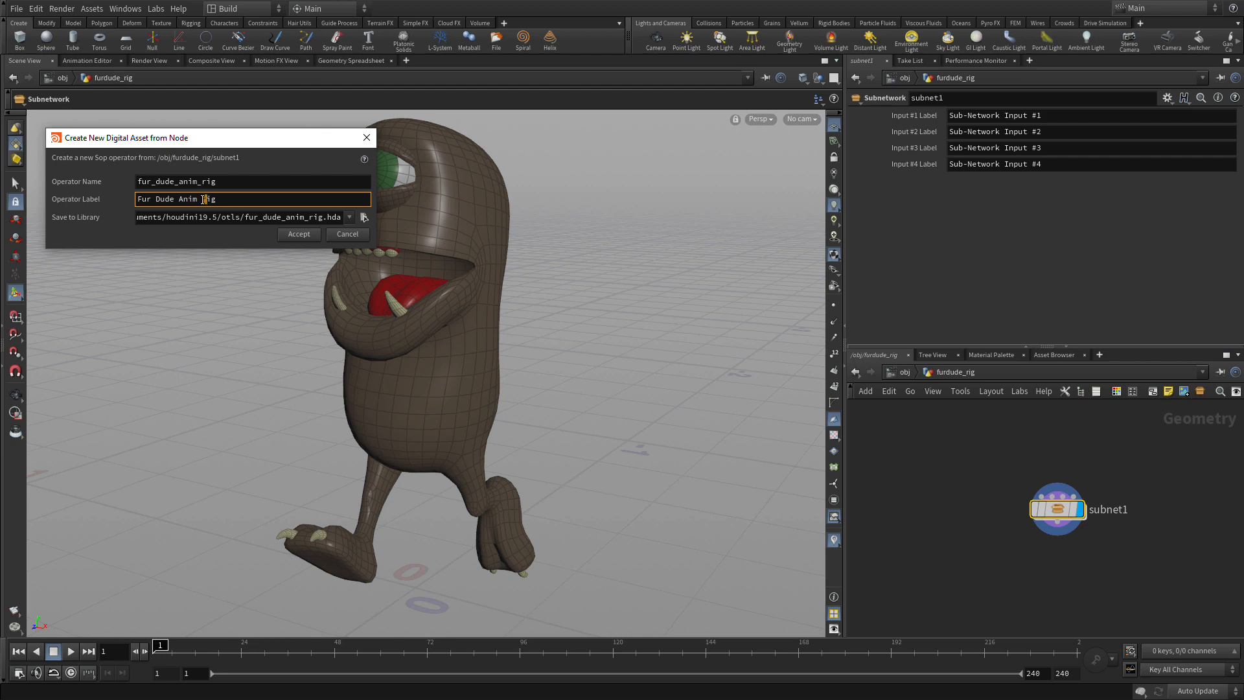
left_click(364, 218)
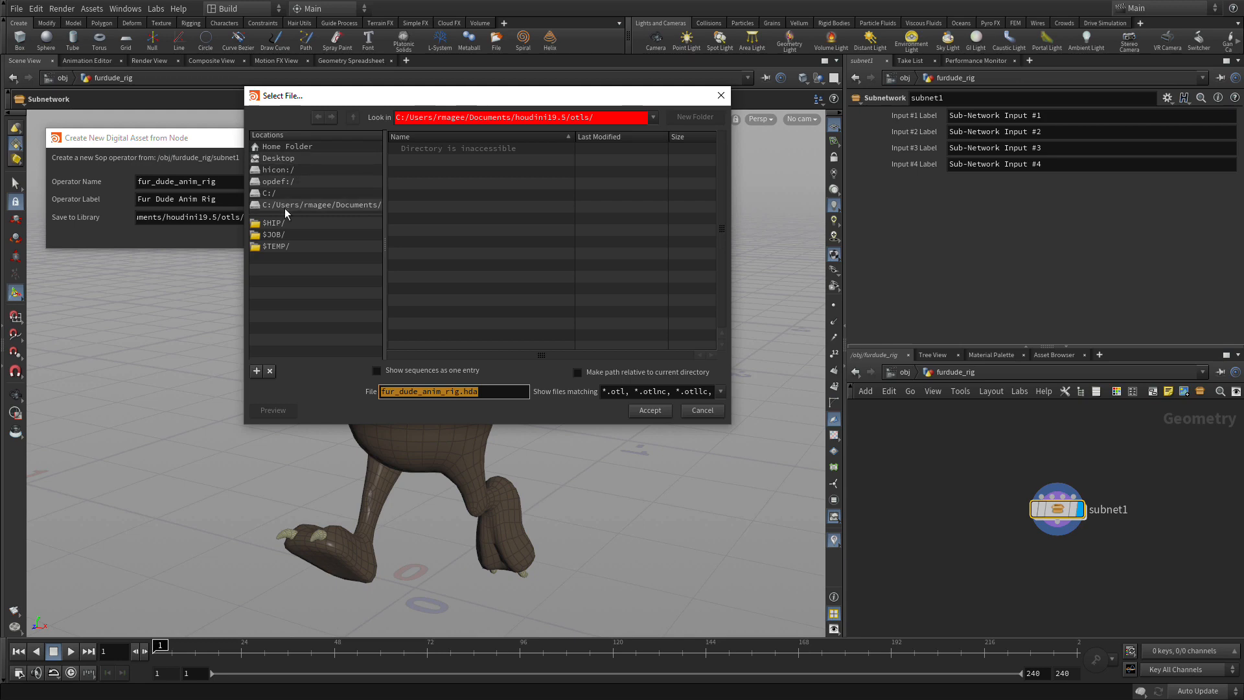
- Save the asset into the existing $HIP/hda/fur_dude.hda library and create it
left_click(273, 222)
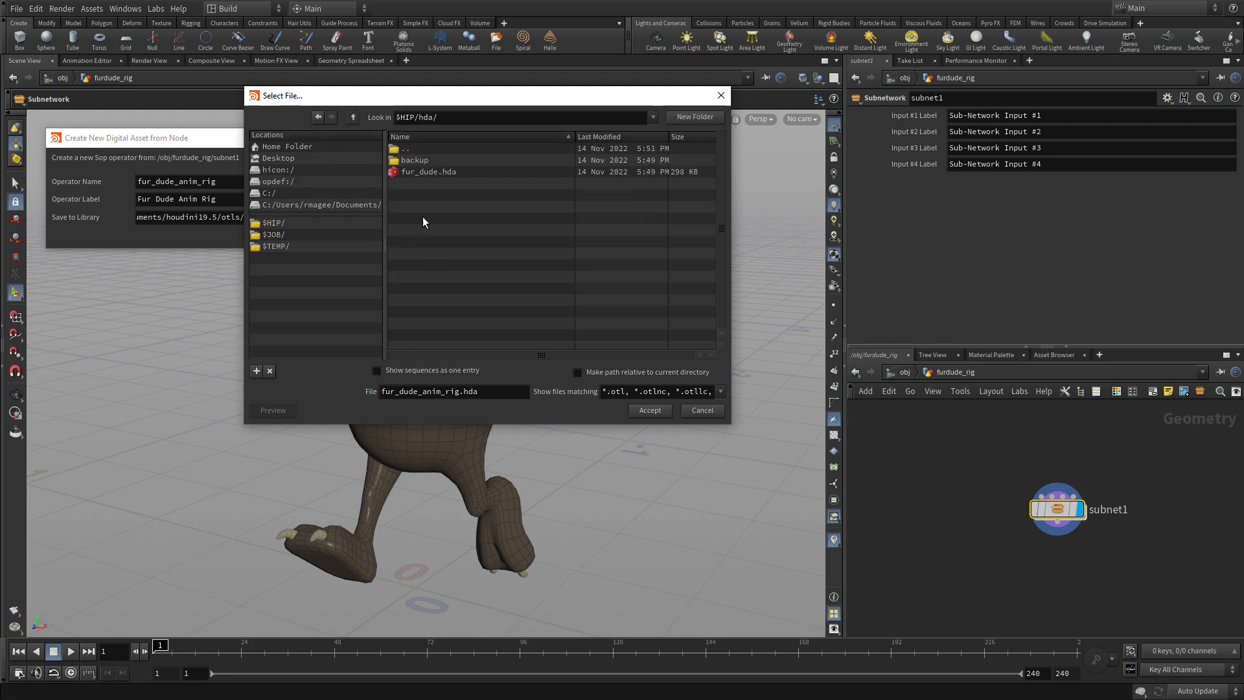
left_click(428, 171)
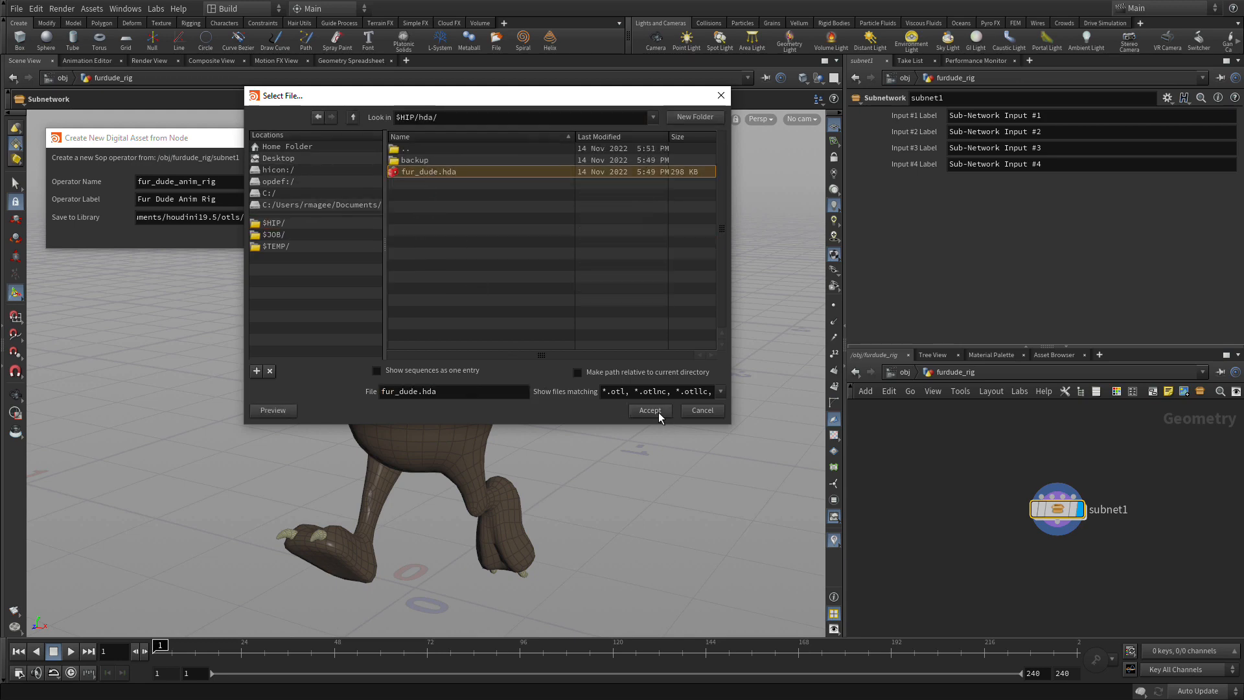
left_click(649, 410)
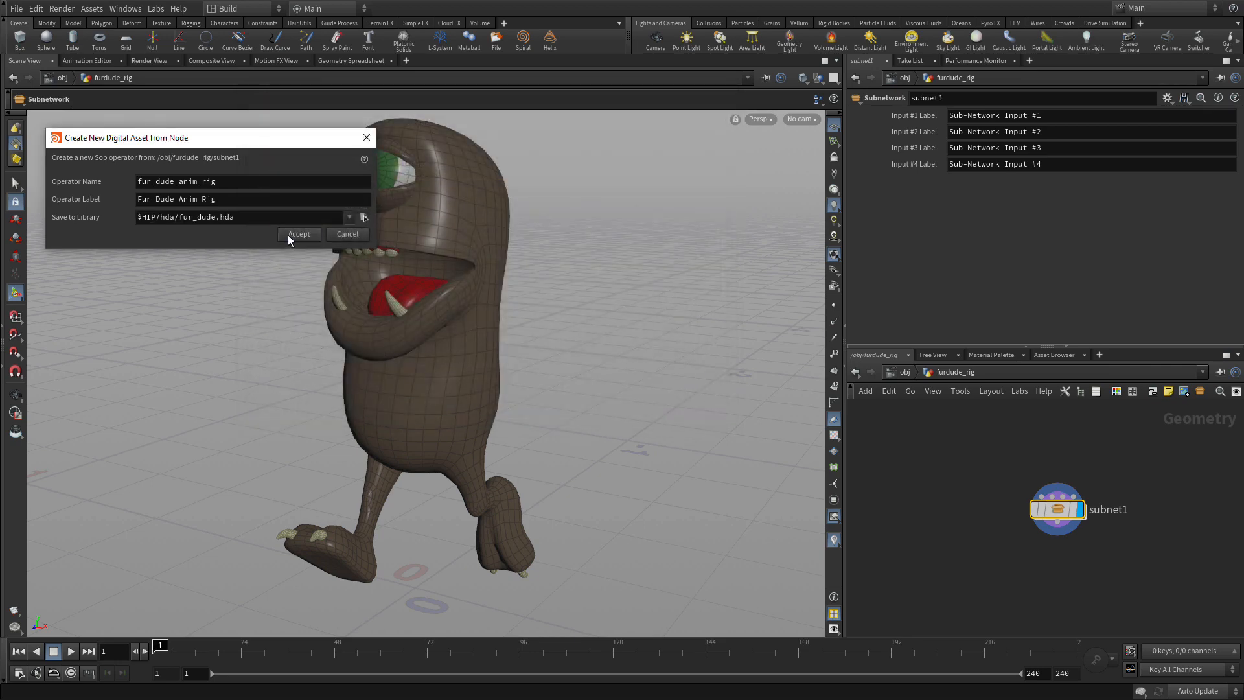
left_click(299, 233)
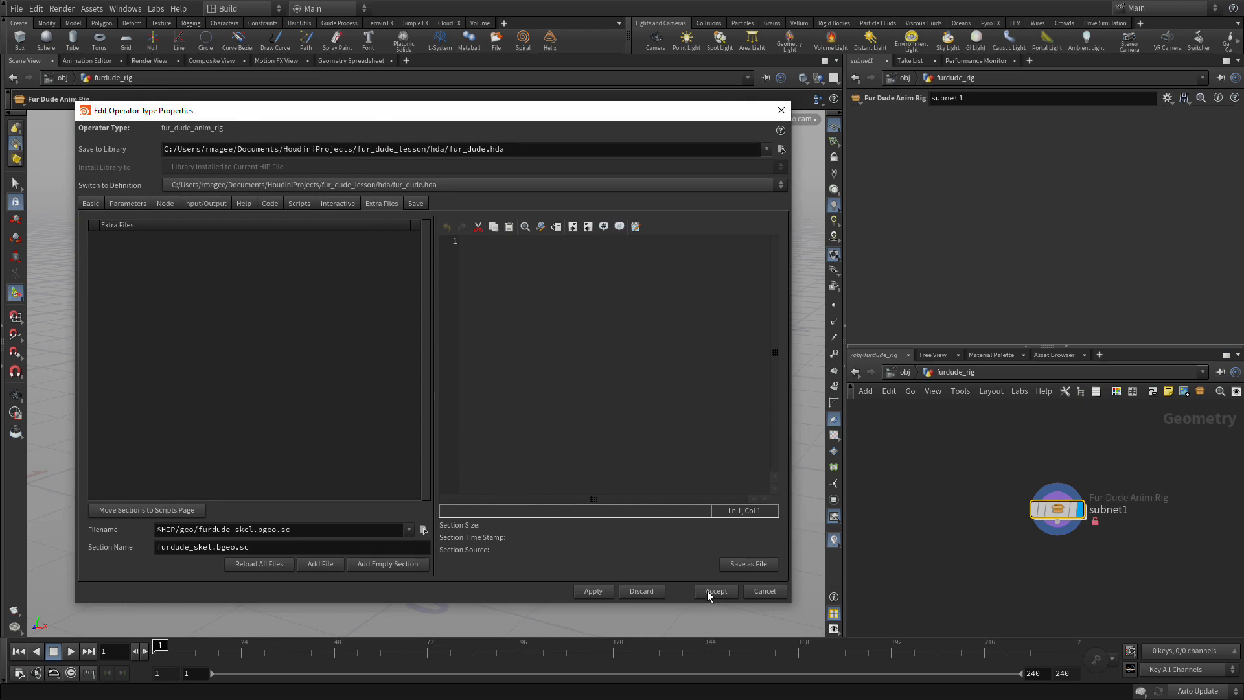
- Accept the fur_dude_anim_rig asset's type properties
left_click(715, 591)
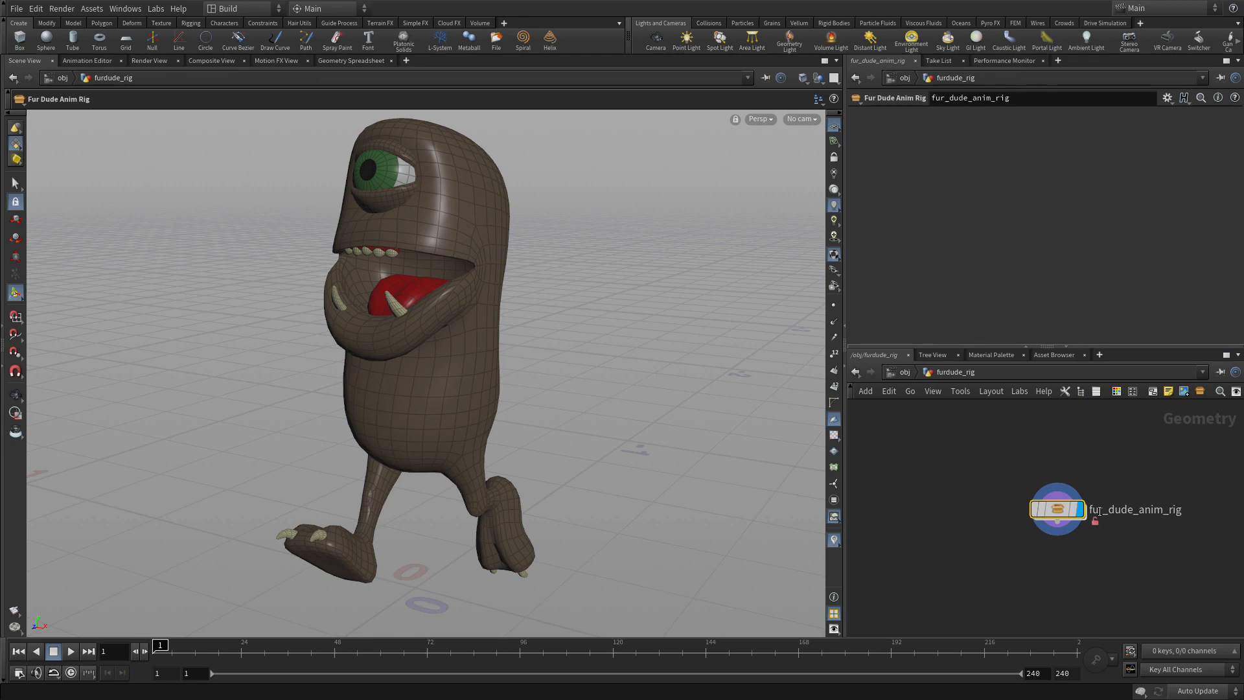
mouse_move(1100, 514)
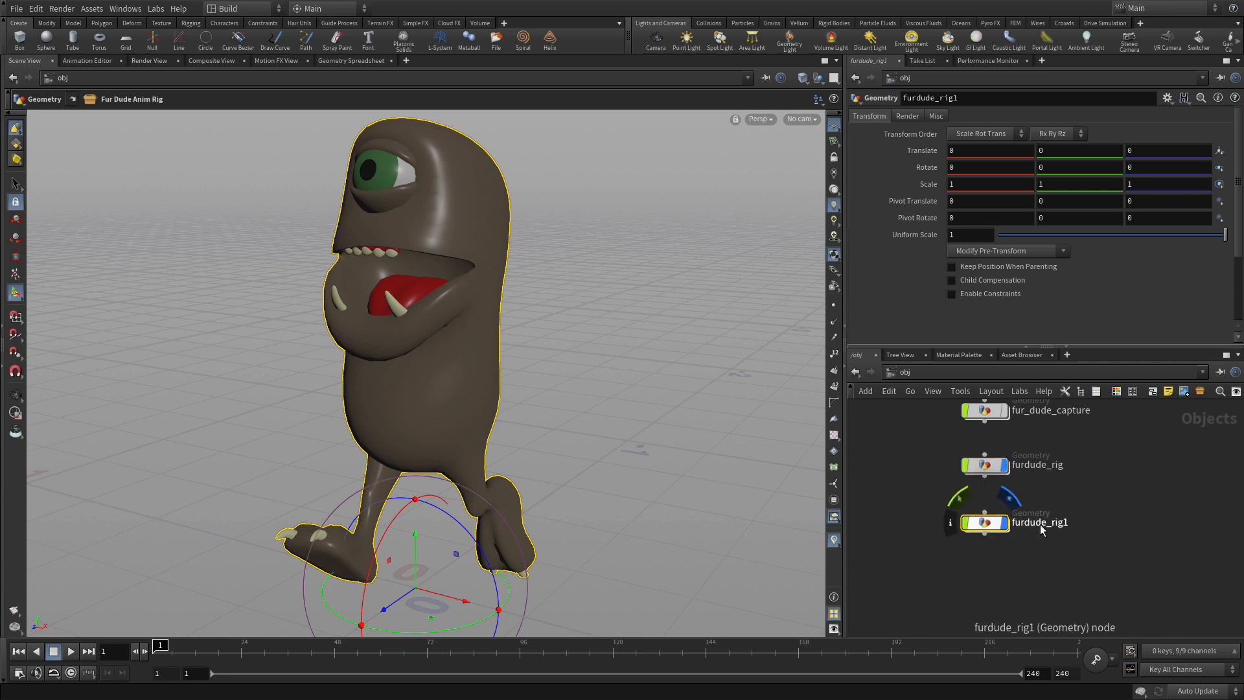
- Rename furdude_rig1 to test_rig, set Translate X to -0.795658, and dive inside
double_click(1040, 523)
type("test_rig")
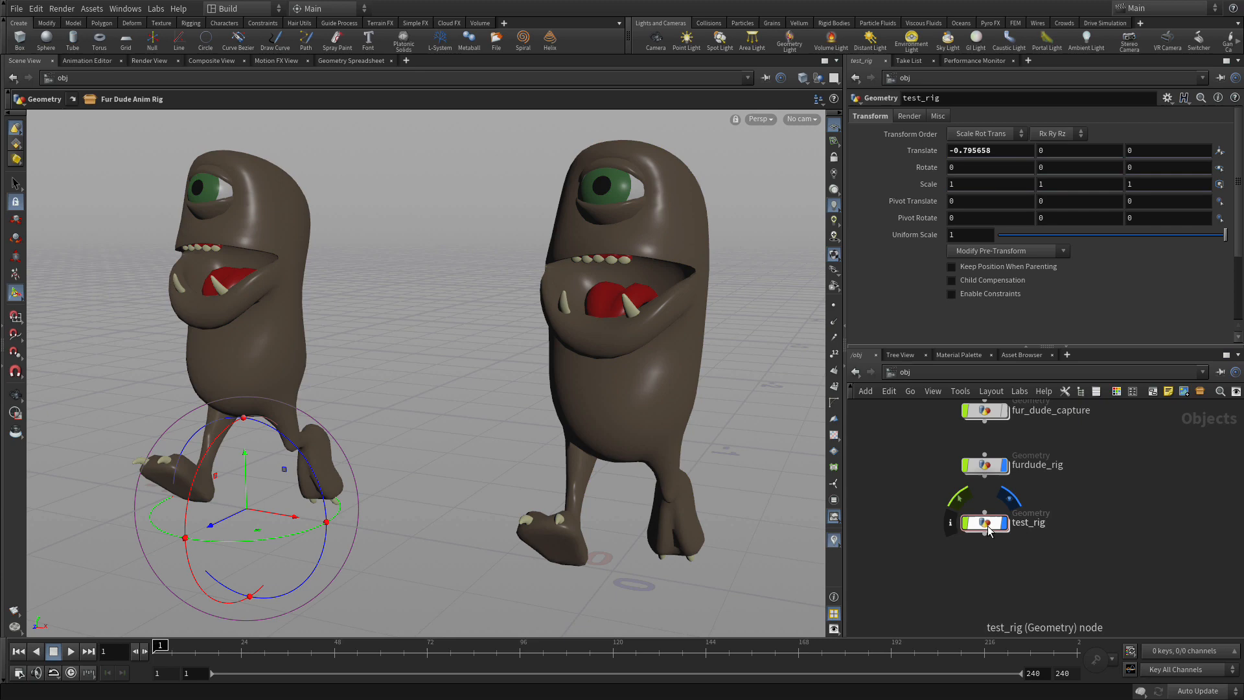
double_click(986, 523)
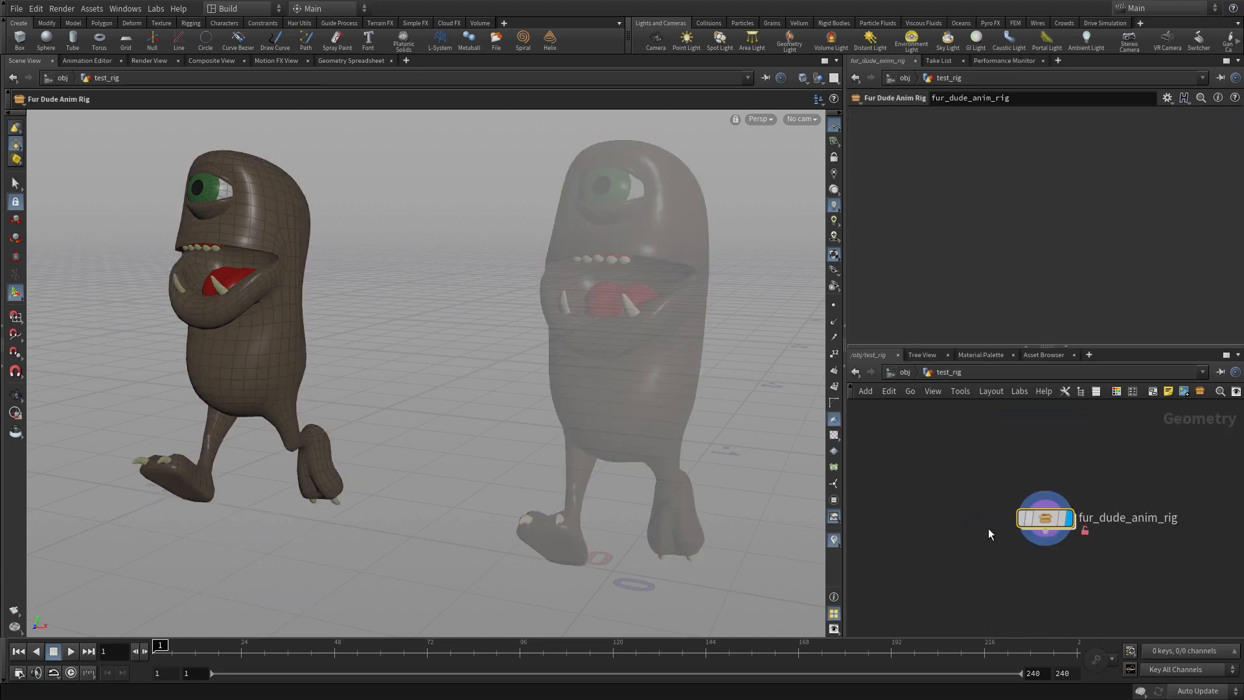
mouse_move(210, 138)
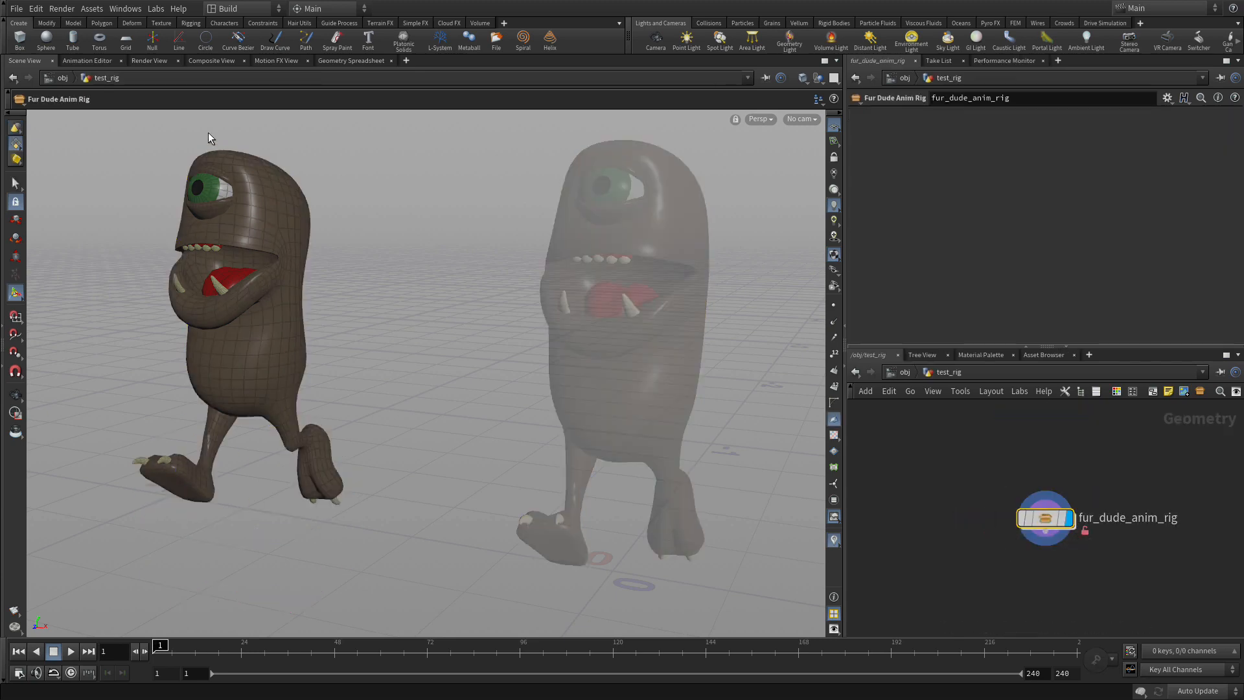
- Lock the Fur Dude Anim Rig asset, saving its changes, and inspect its inner network
left_click(91, 8)
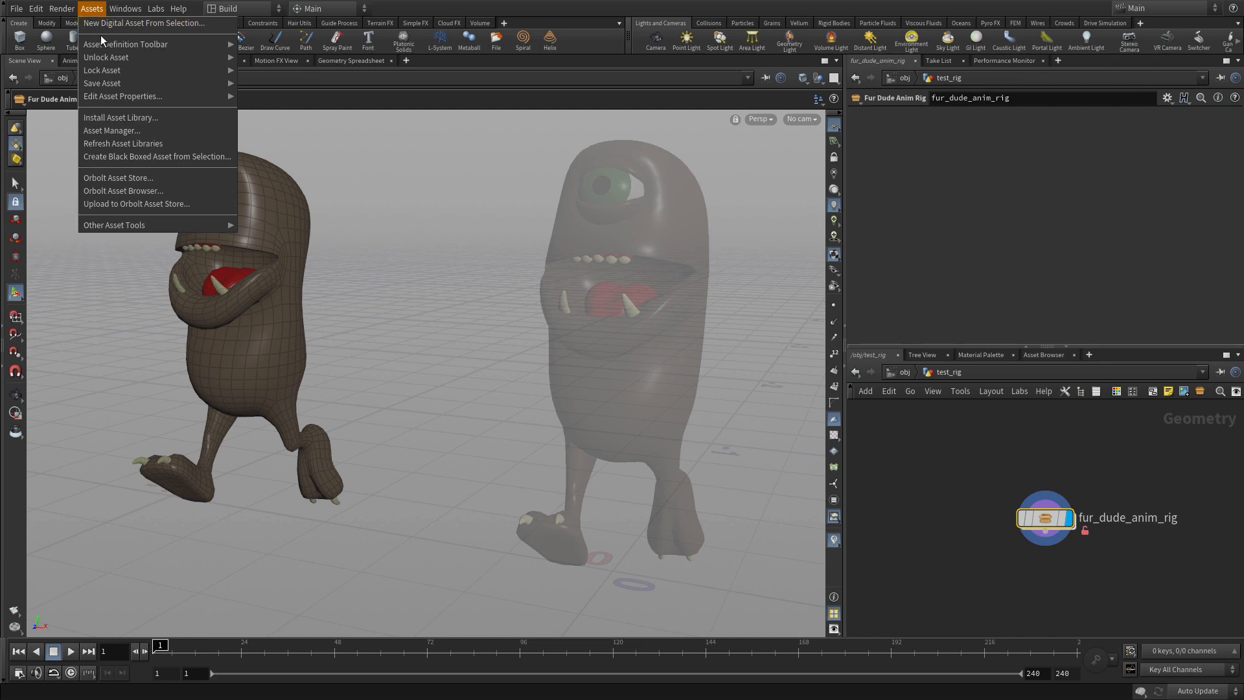
mouse_move(102, 70)
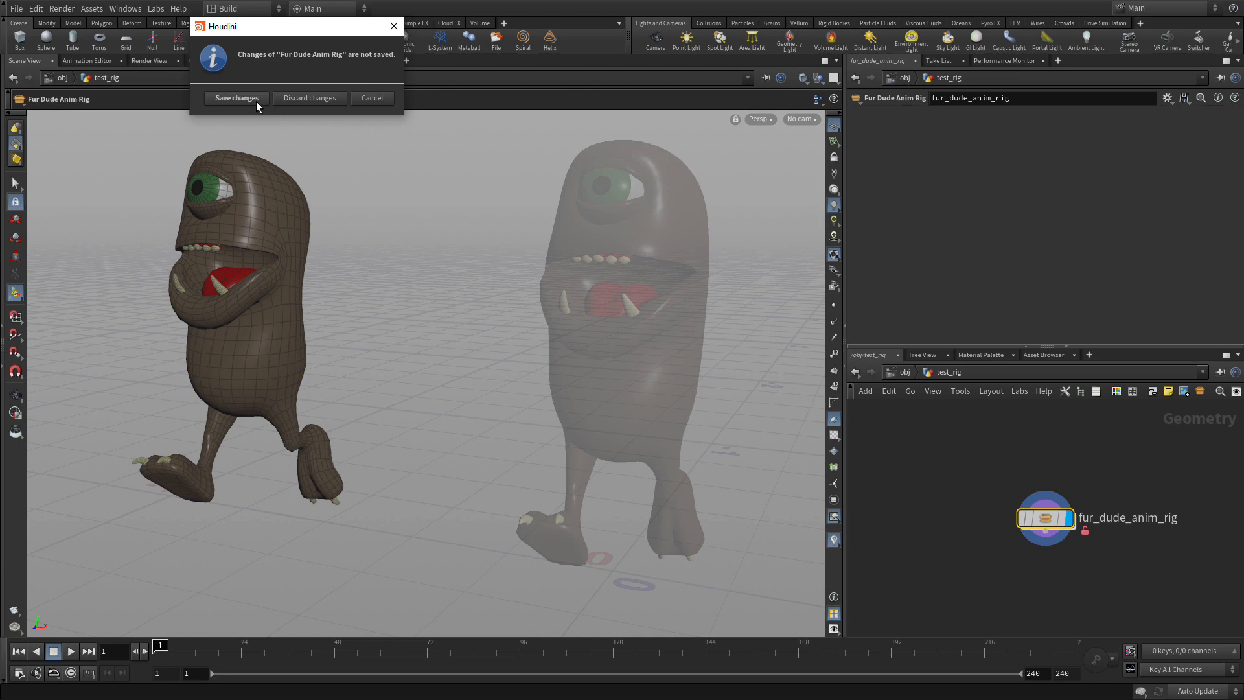
left_click(236, 98)
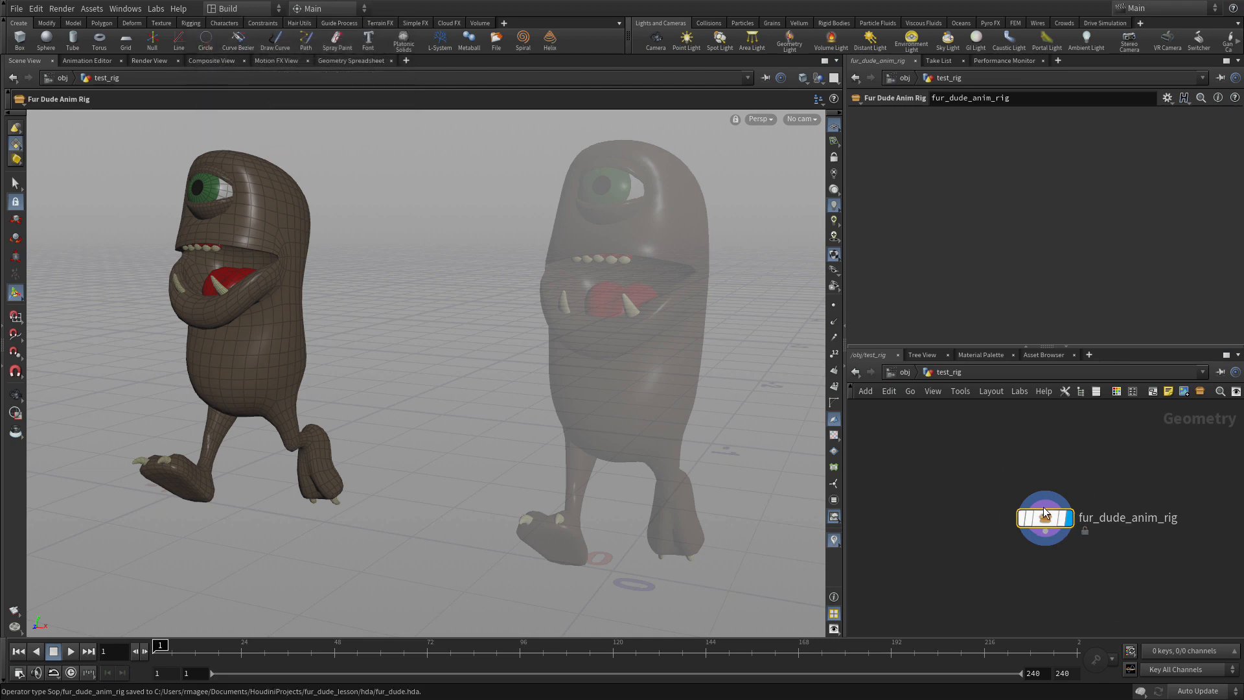
double_click(1044, 517)
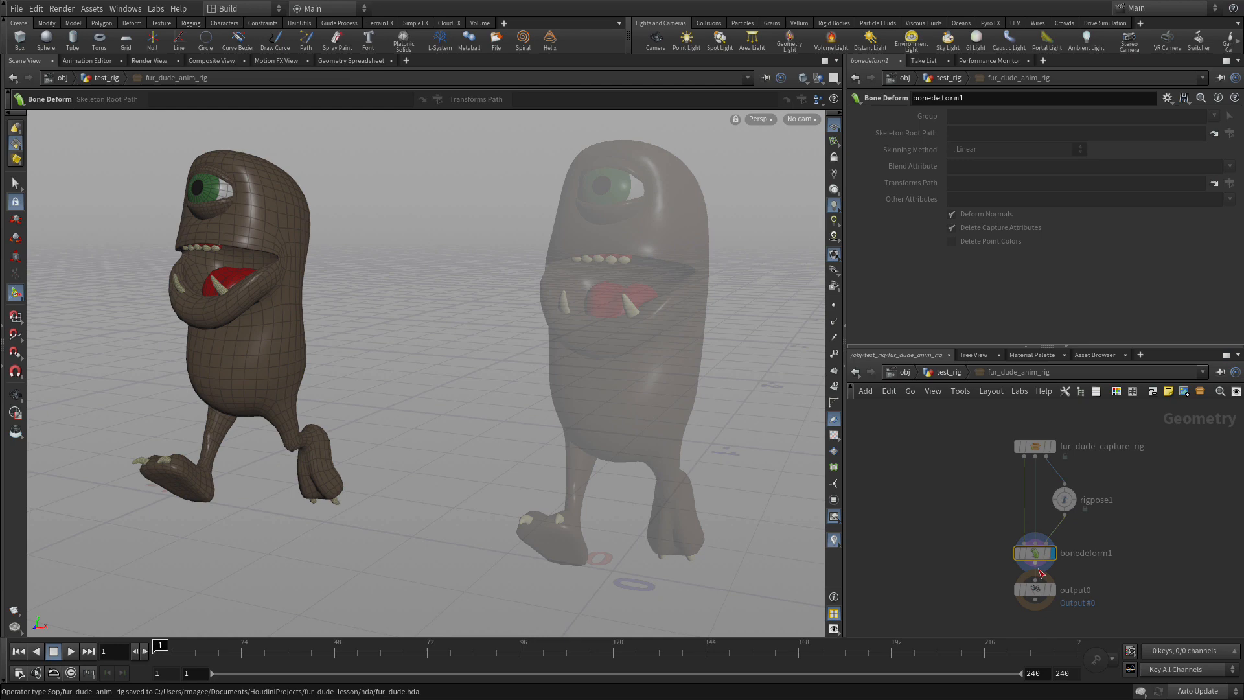
mouse_move(1063, 518)
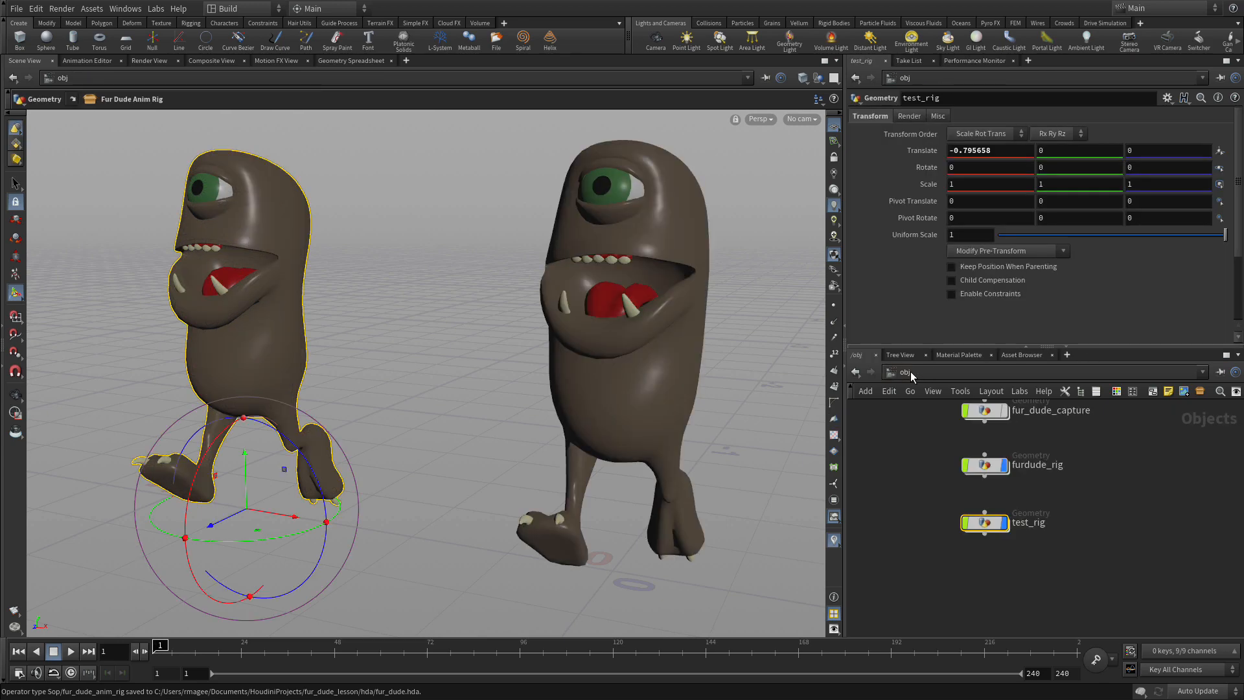
- Dive into furdude_rig's fur_dude_anim_rig asset and use quickmark Ctrl+2 to jump to test_rig
double_click(984, 464)
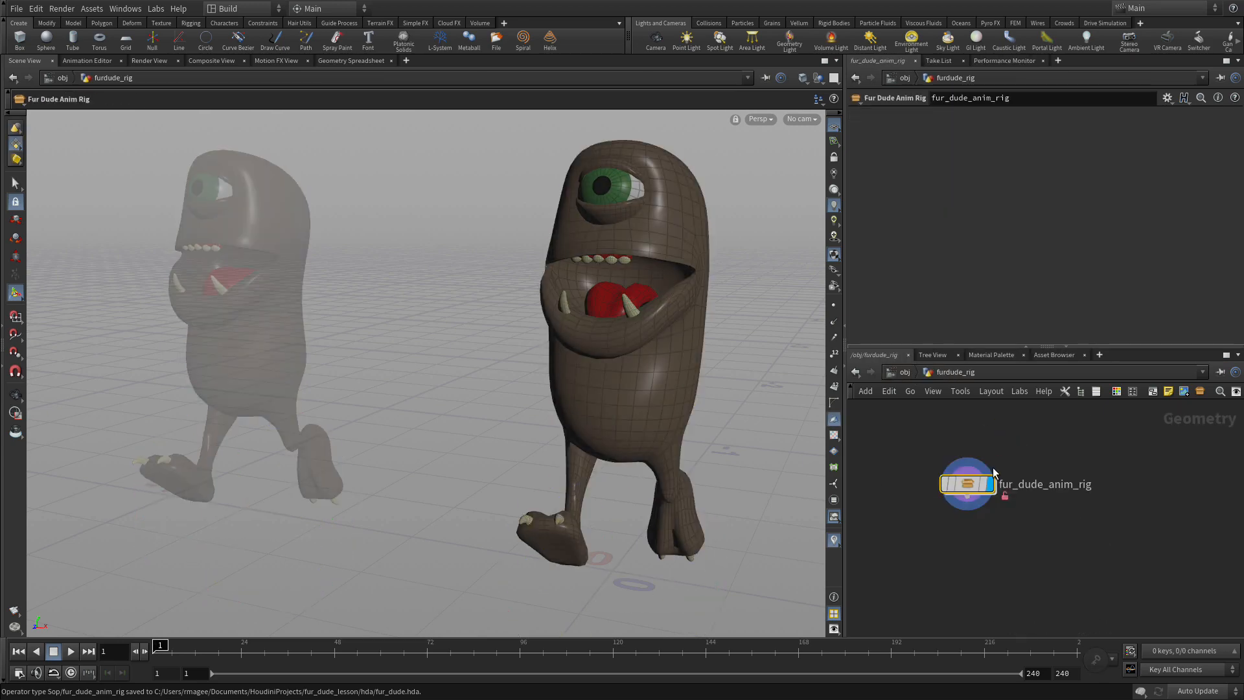
double_click(967, 484)
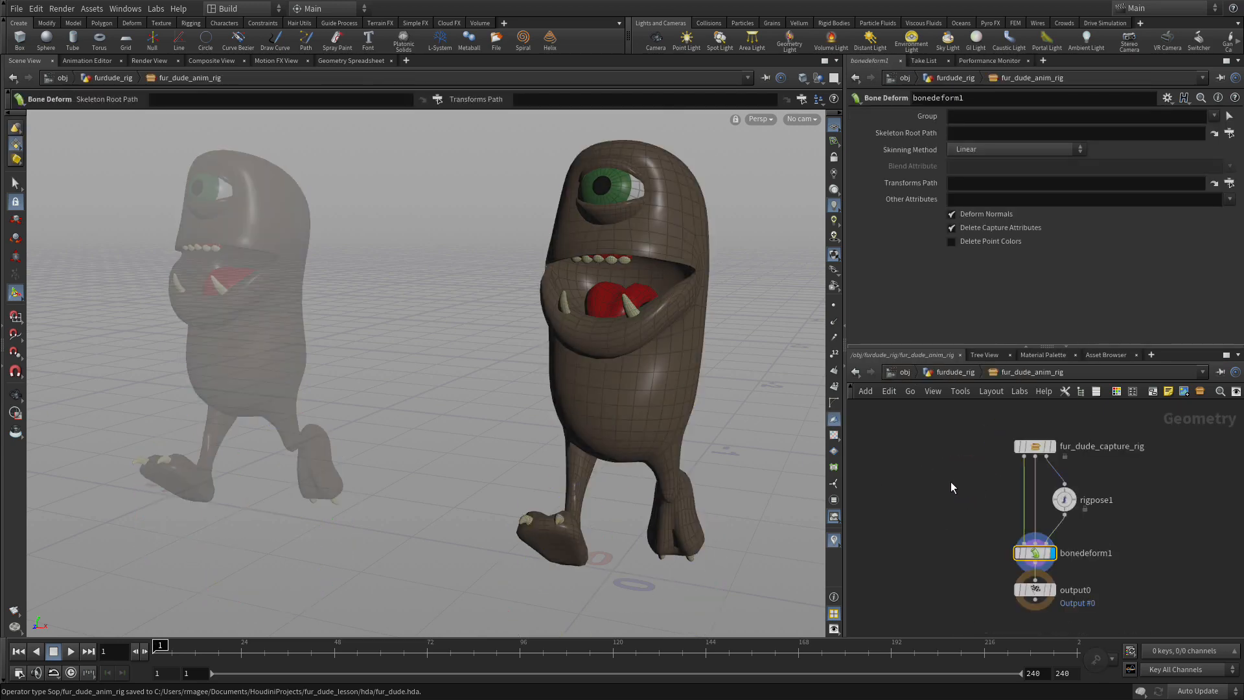
key("ctrl+2")
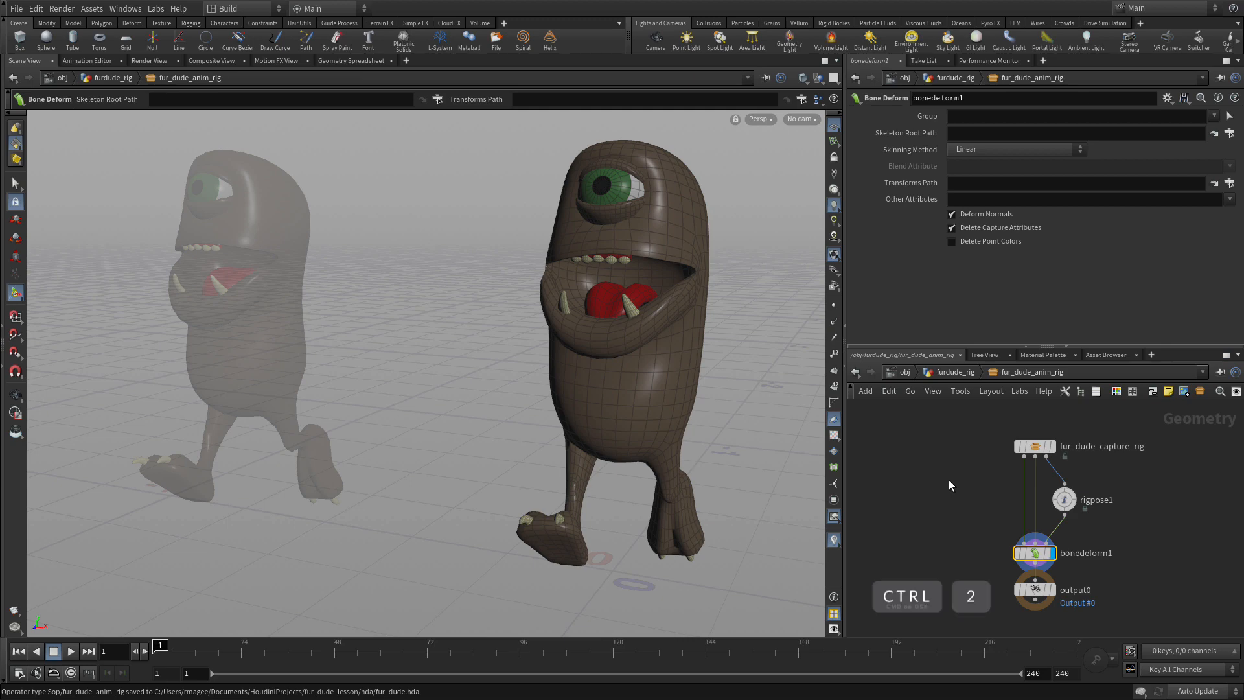
key("ctrl+2")
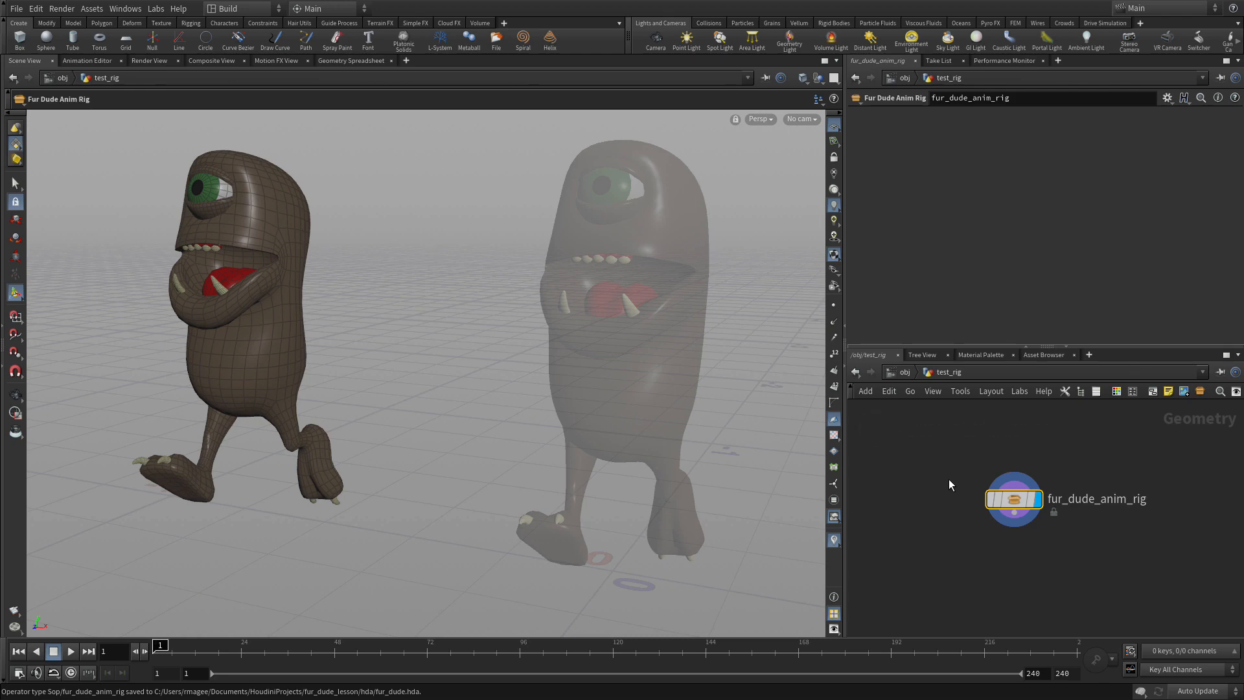
mouse_move(966, 445)
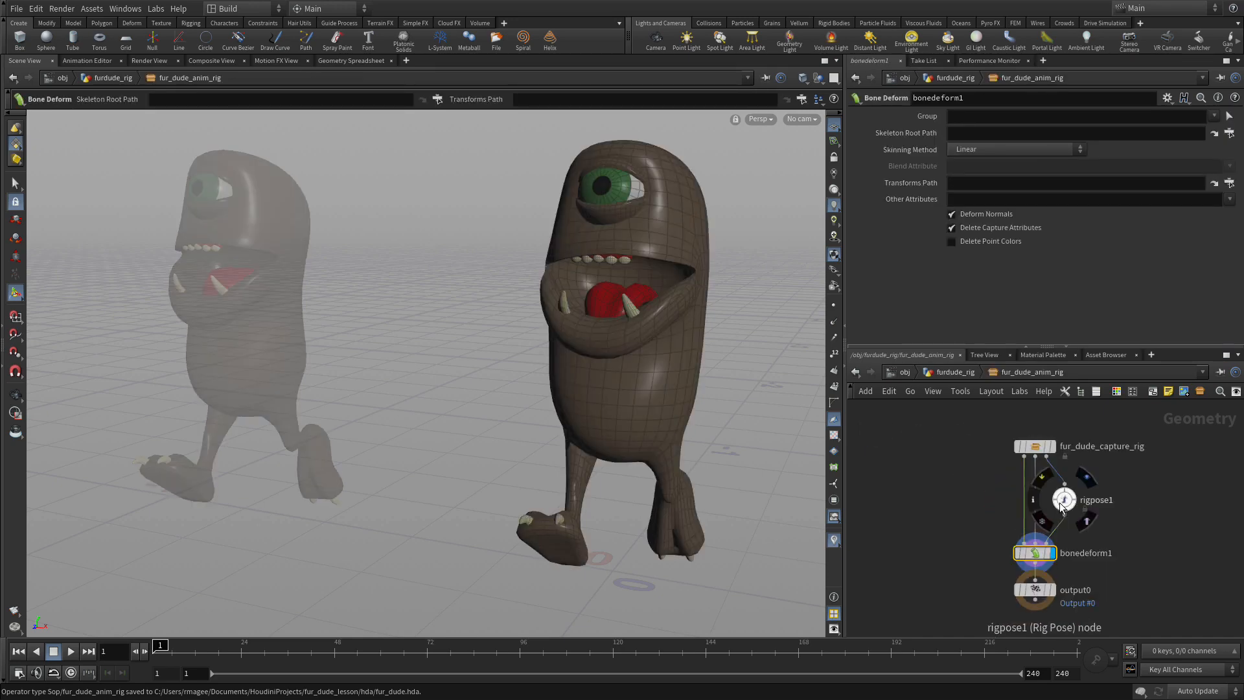
- Select rigpose1 and clear its Transformations so the count is 0
left_click(1065, 498)
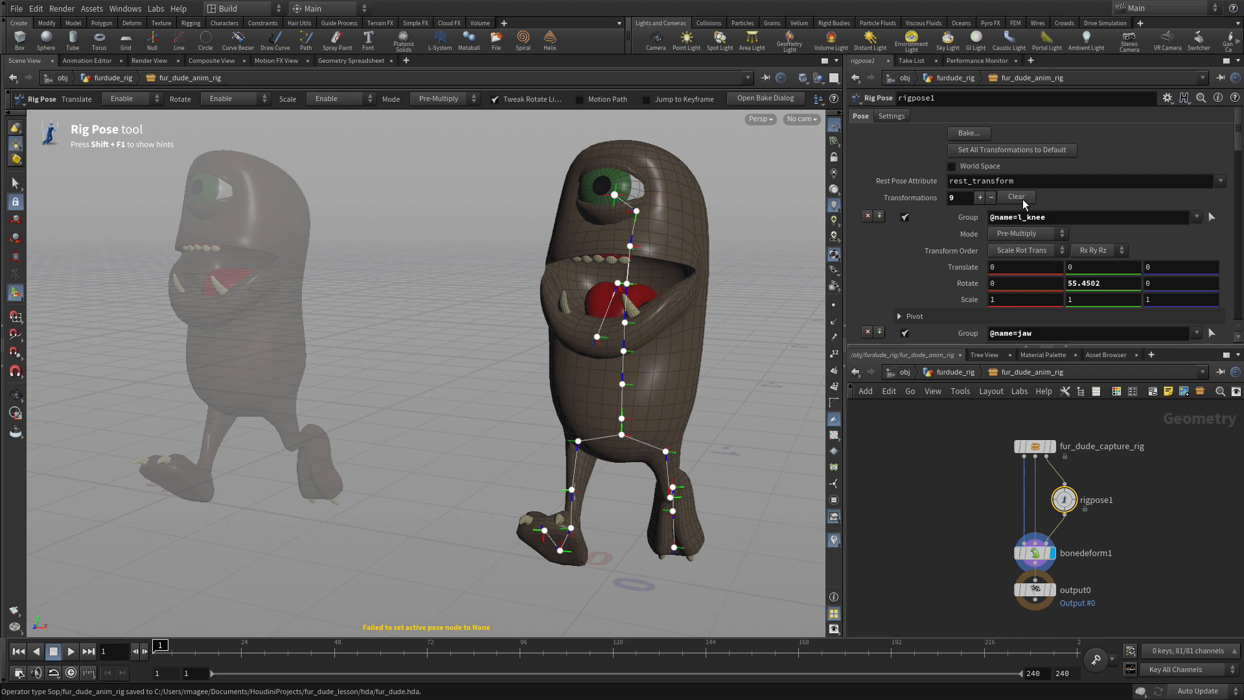
left_click(1017, 197)
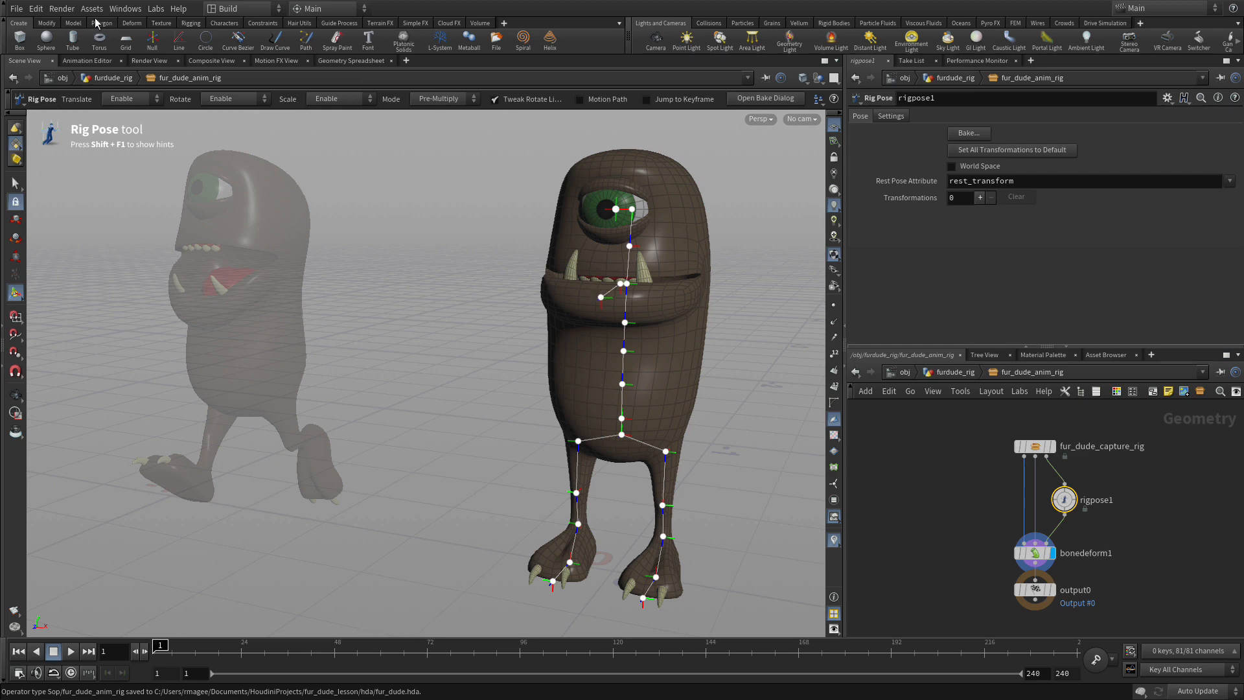
left_click(91, 9)
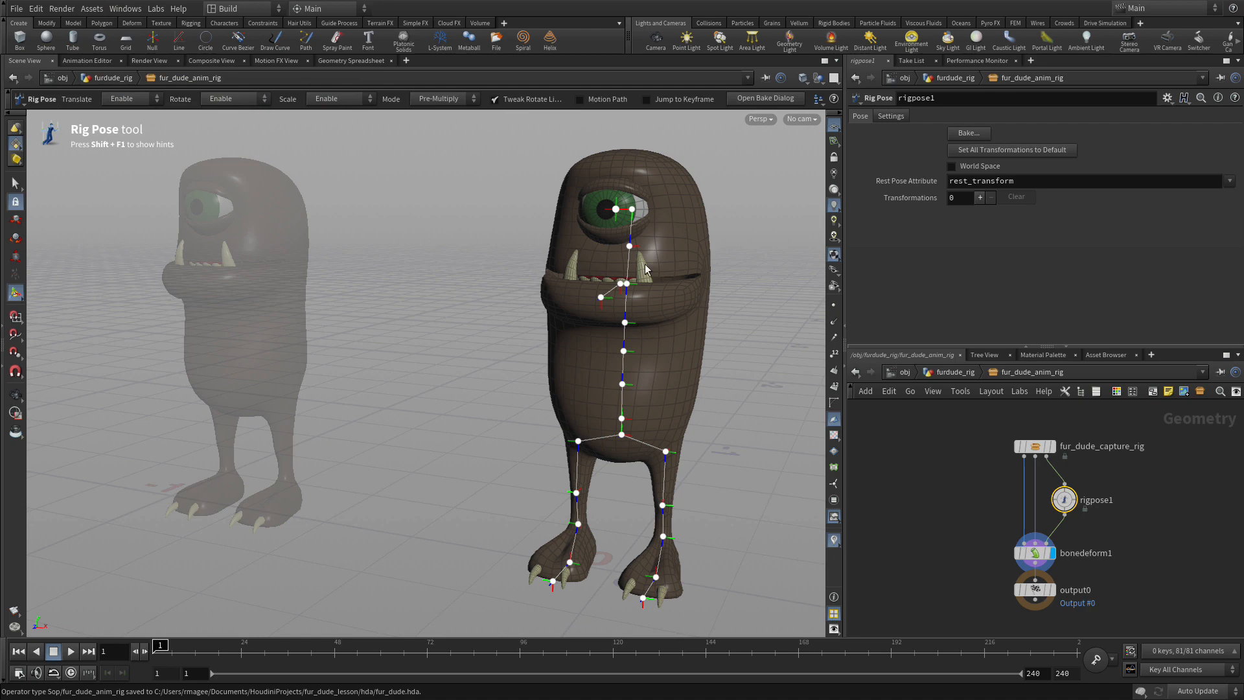
mouse_move(462, 549)
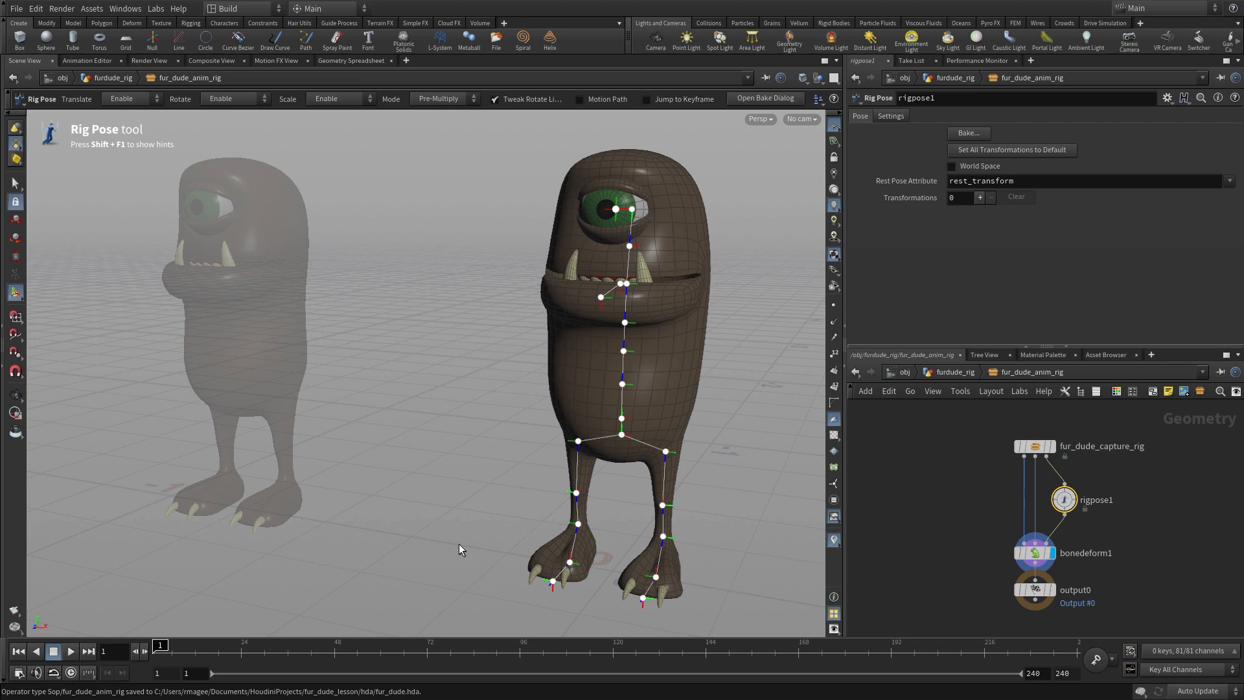
mouse_move(945, 518)
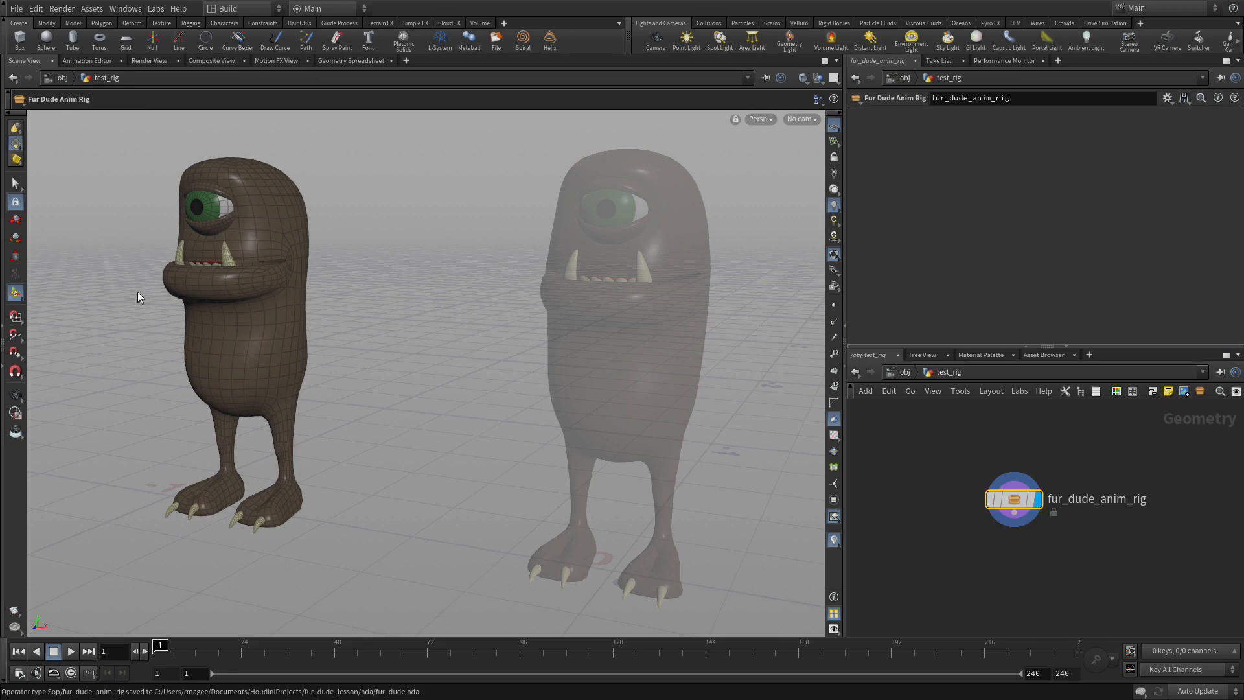
mouse_move(257, 342)
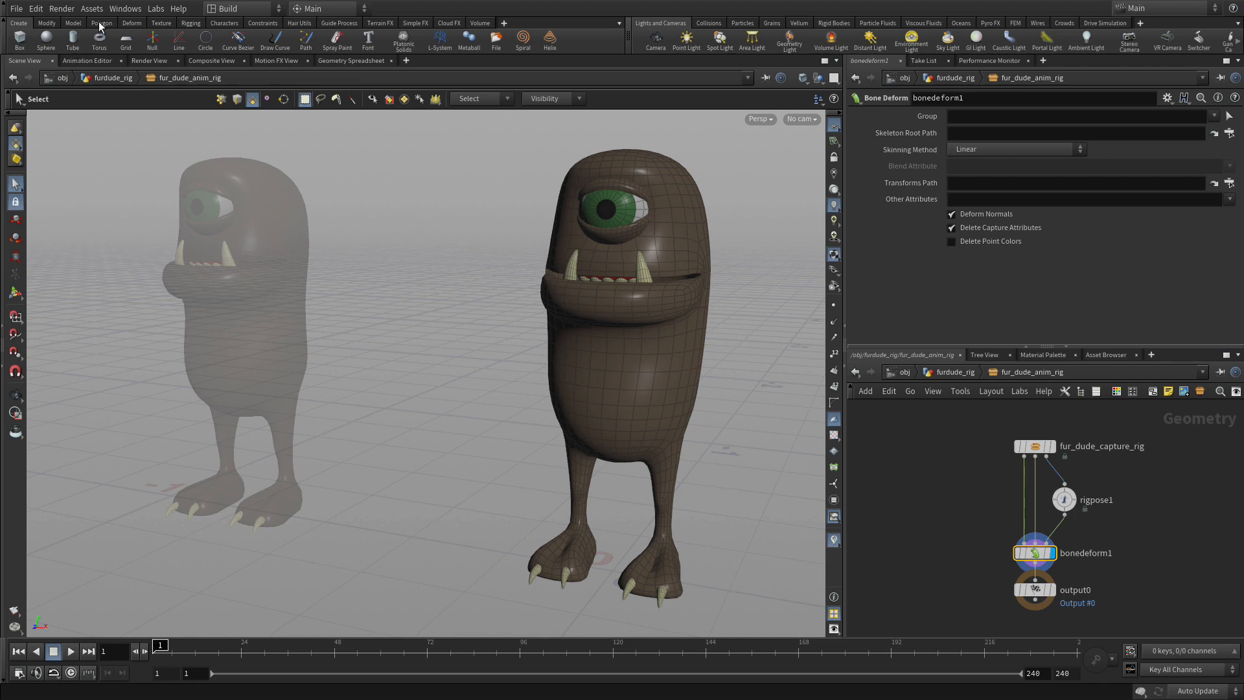
- Open the Fur Dude Anim Rig type properties on the Node page
left_click(91, 8)
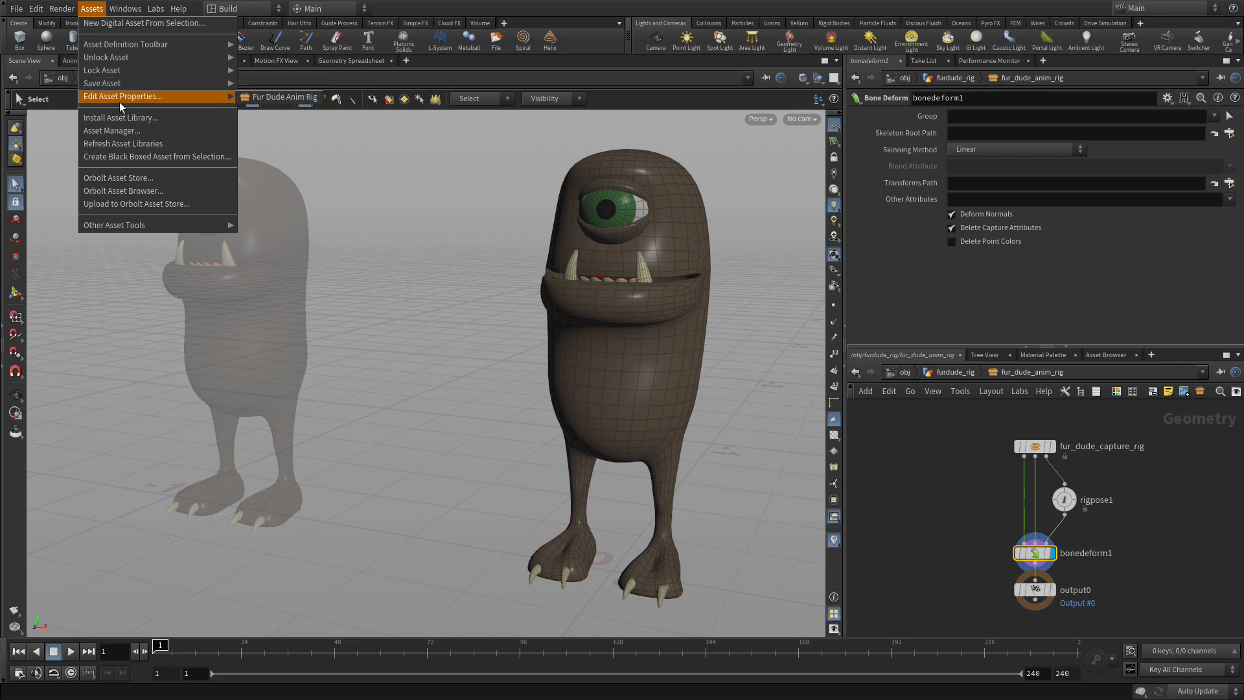
left_click(122, 96)
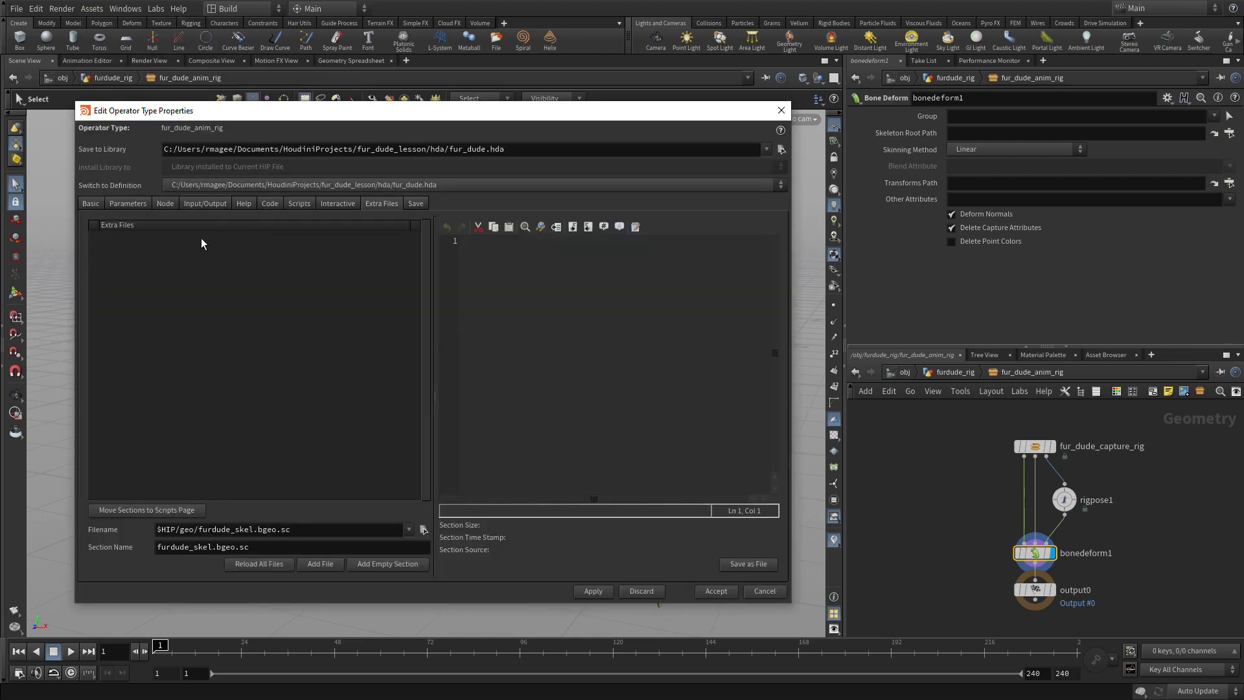
left_click(165, 203)
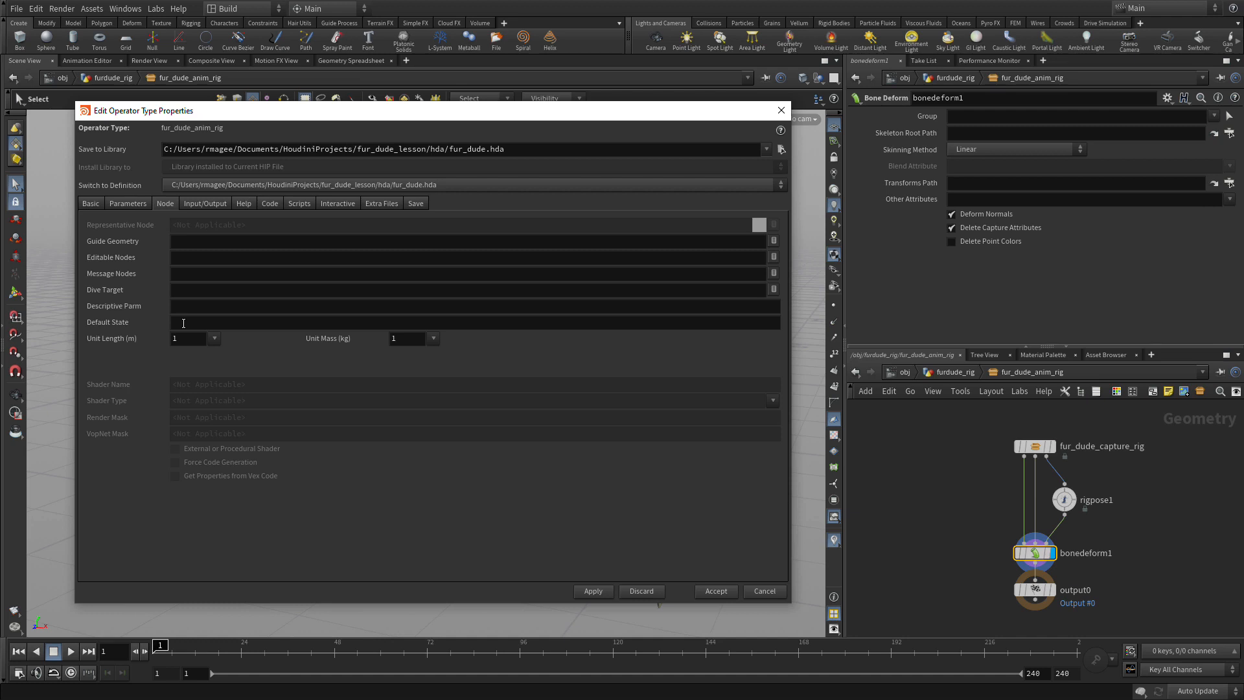
- Set the asset's Default State to kinefx__rigpose and accept the change
left_click(475, 322)
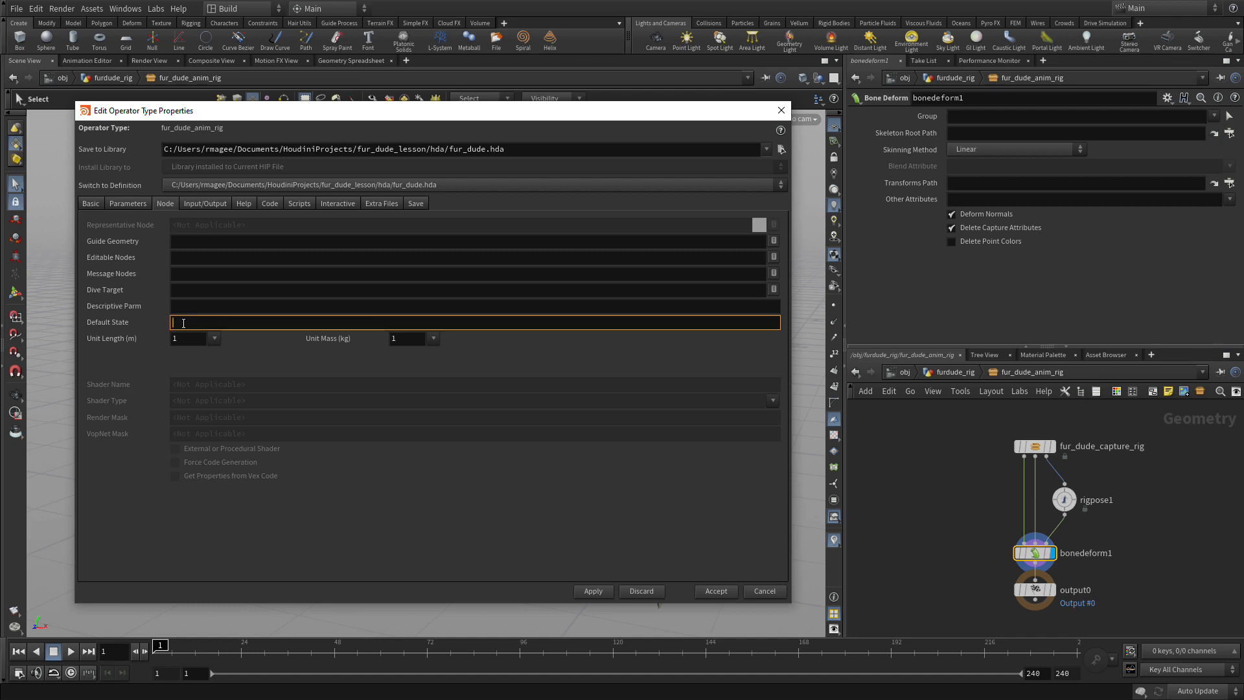
type("kinefx__")
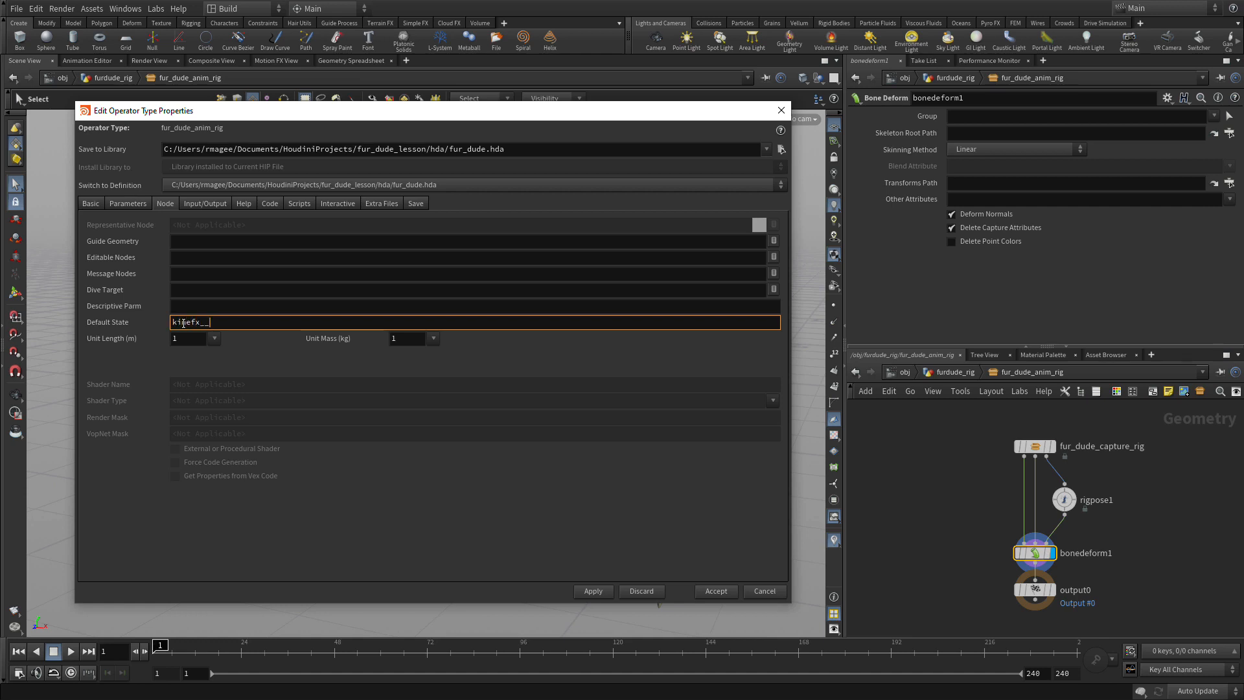
type("rigpose")
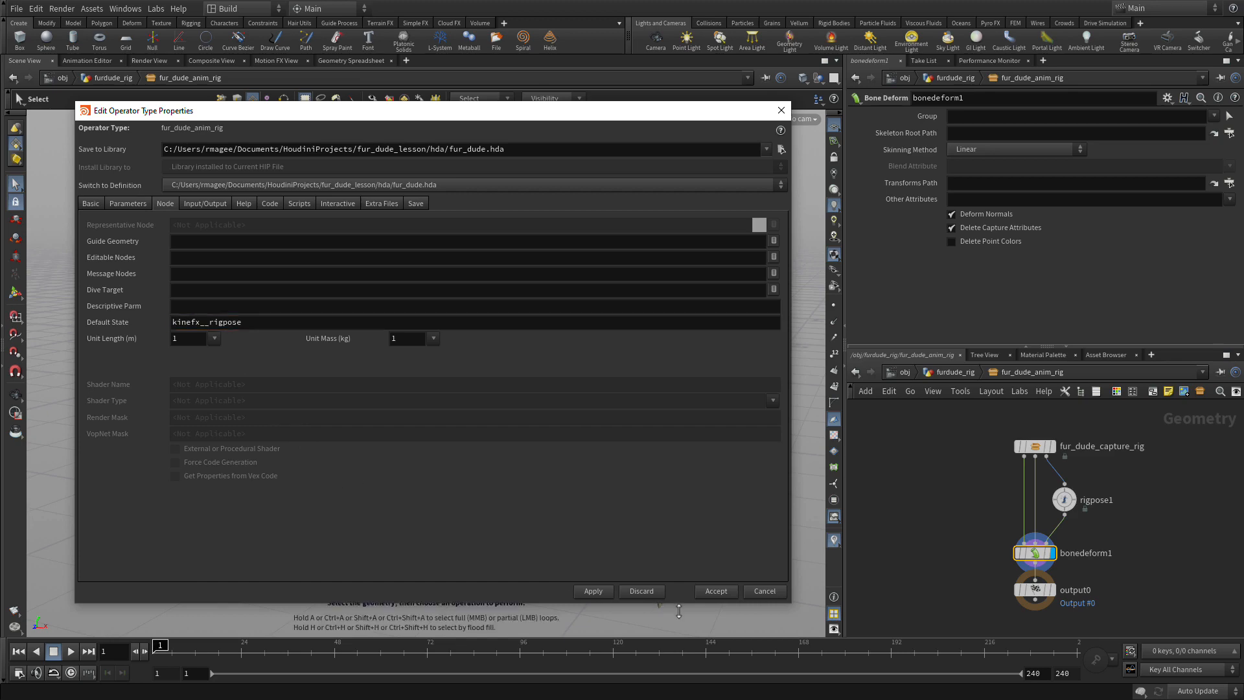
left_click(712, 589)
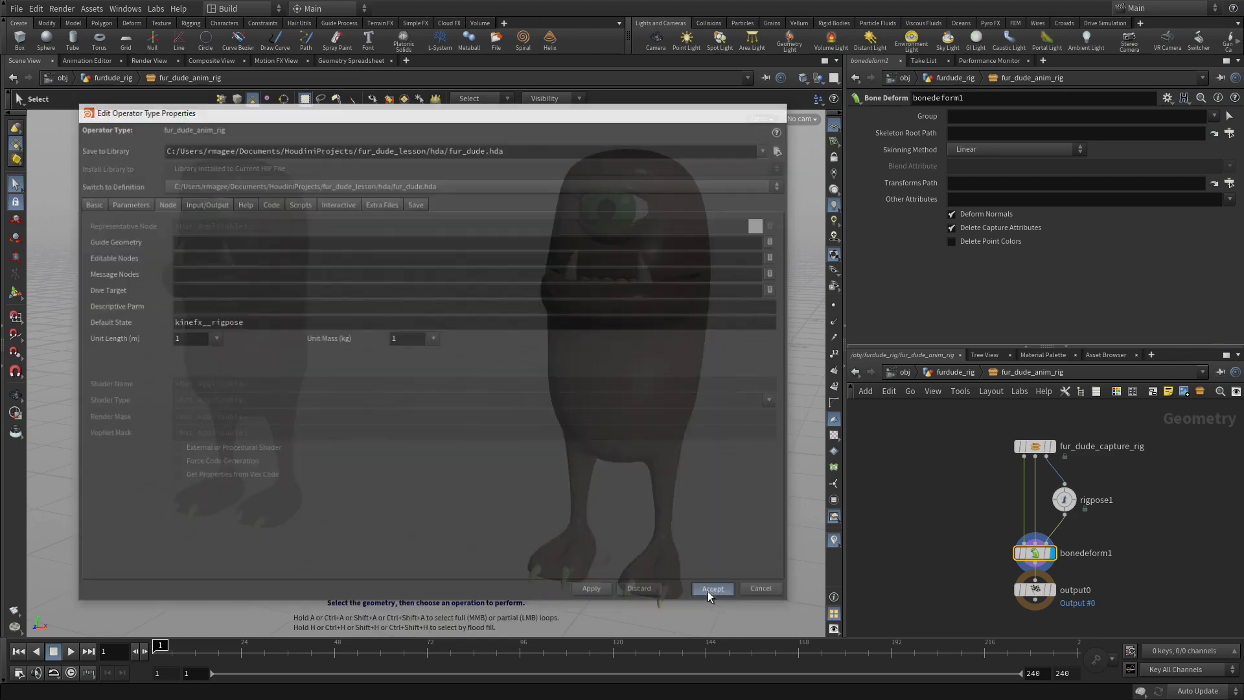
left_click(711, 587)
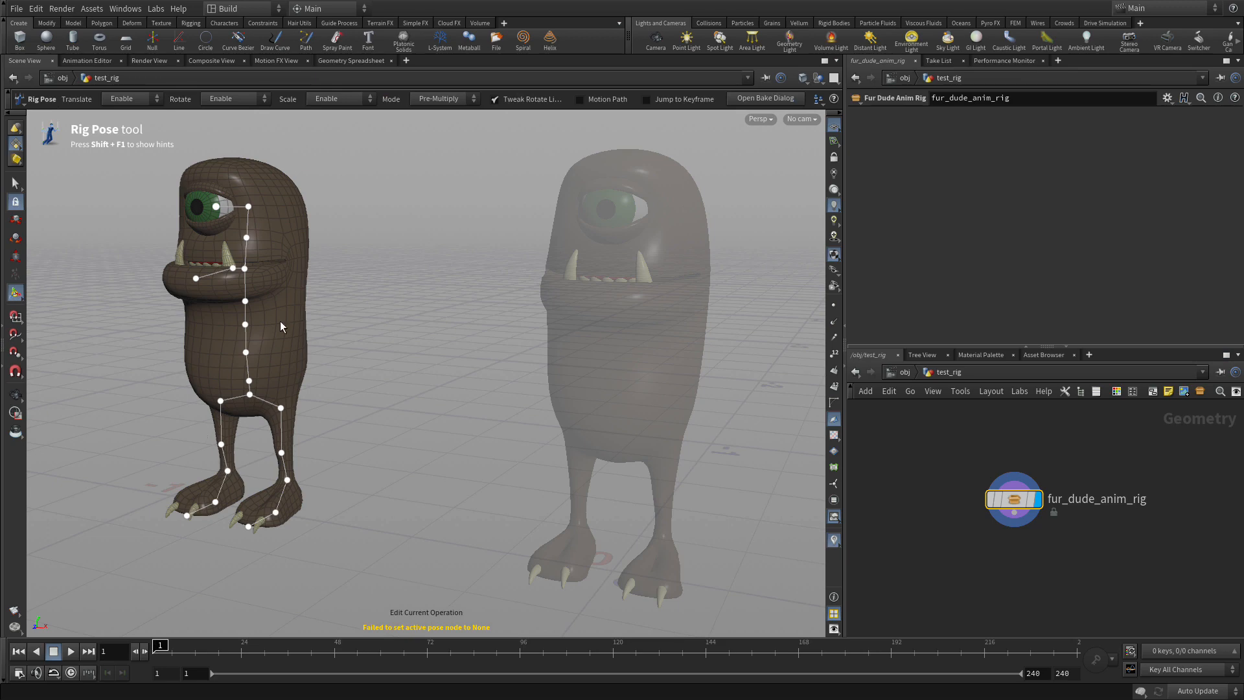
mouse_move(255, 350)
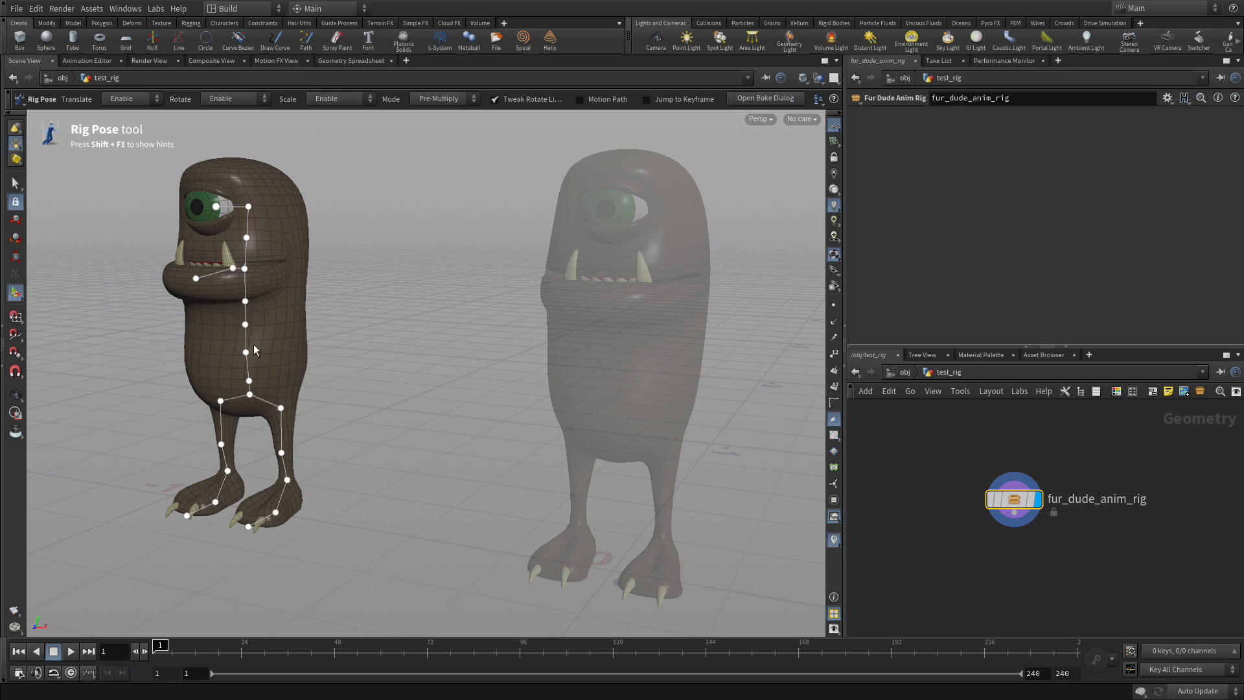
mouse_move(407, 368)
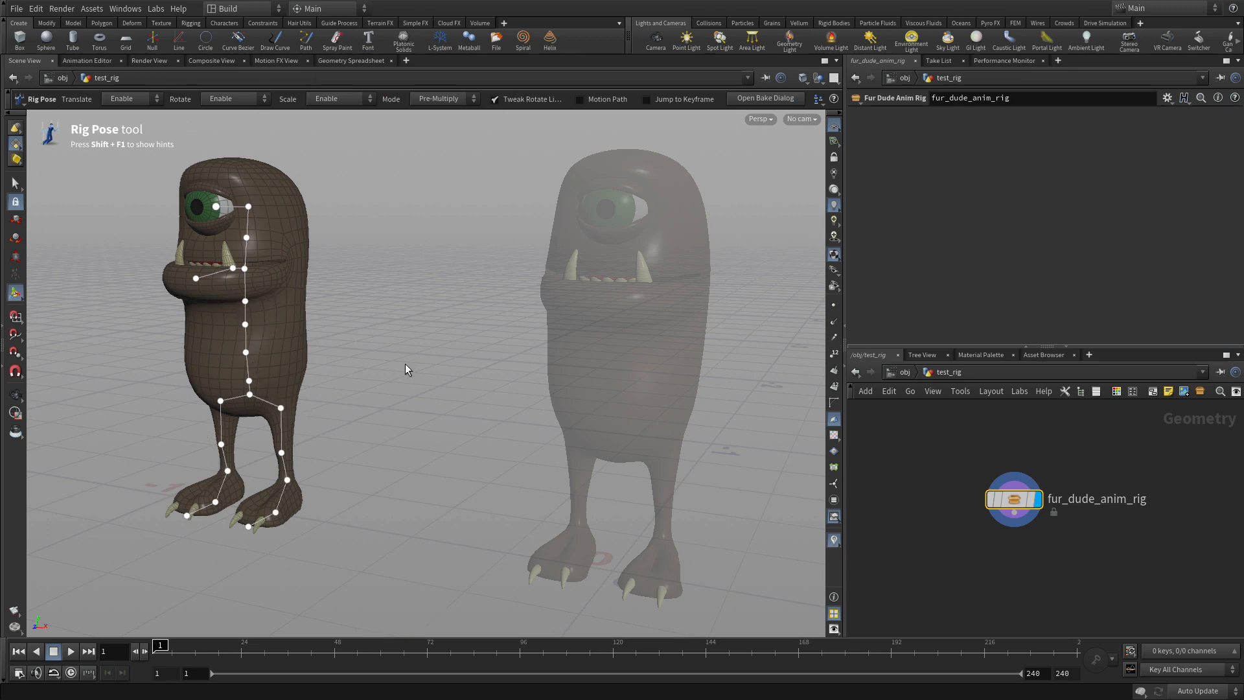